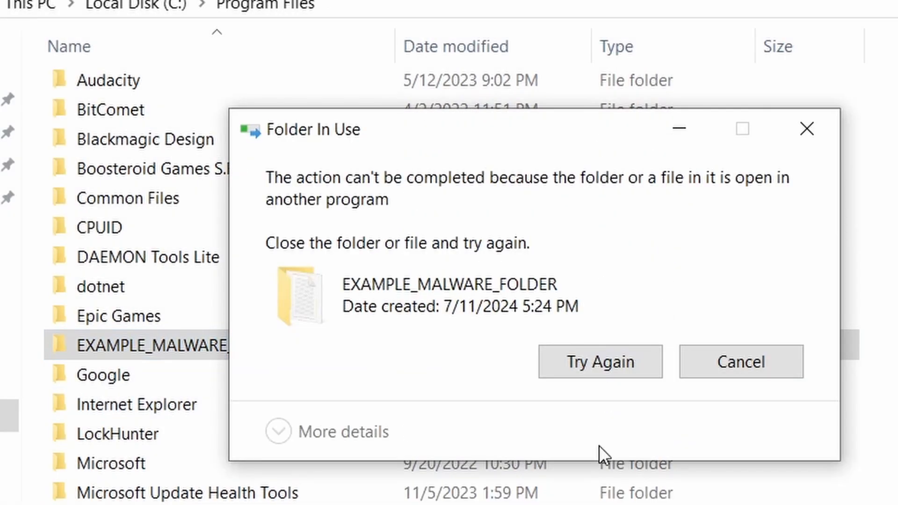
pyautogui.moveTo(496, 270)
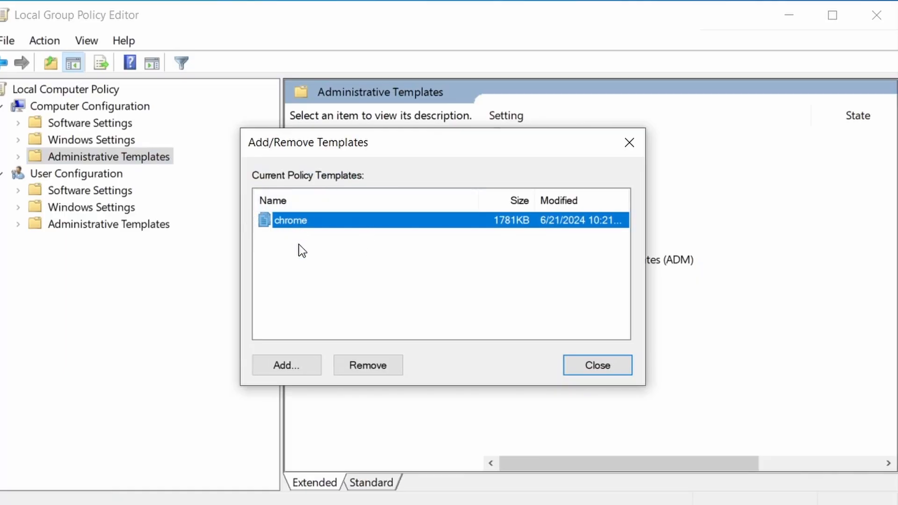
# Step: Search the taskbar for 'apps & features' so the Apps & features settings result appears
pyautogui.click(368, 366)
pyautogui.write('apps & features')
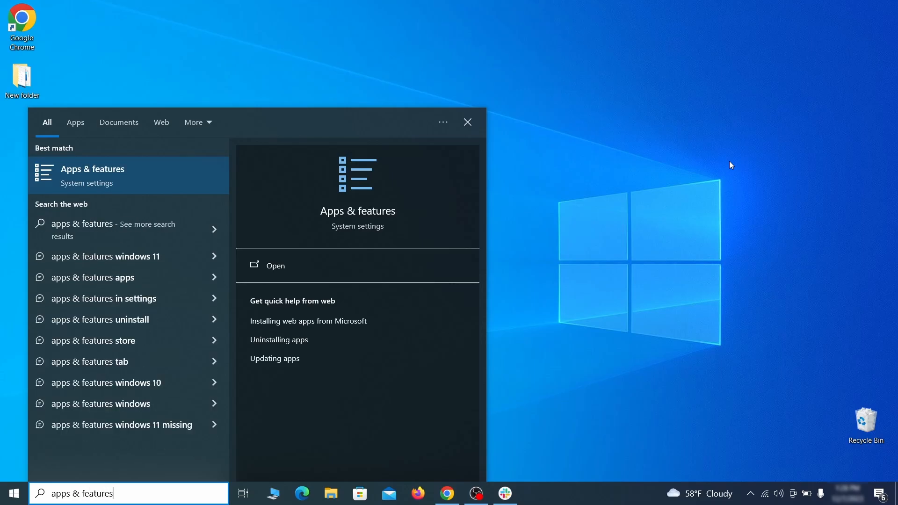
# Step: Uninstall Example Malware App from Apps & features and confirm its removal
pyautogui.click(275, 265)
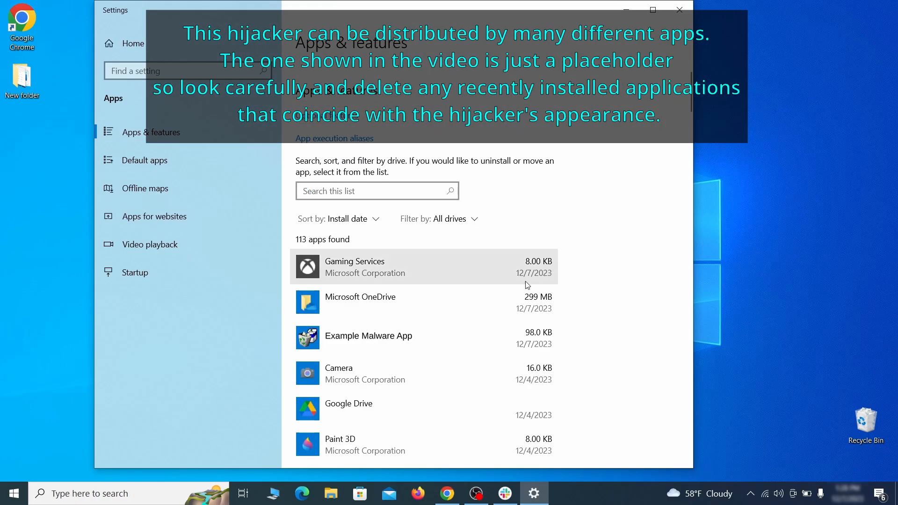
pyautogui.click(368, 335)
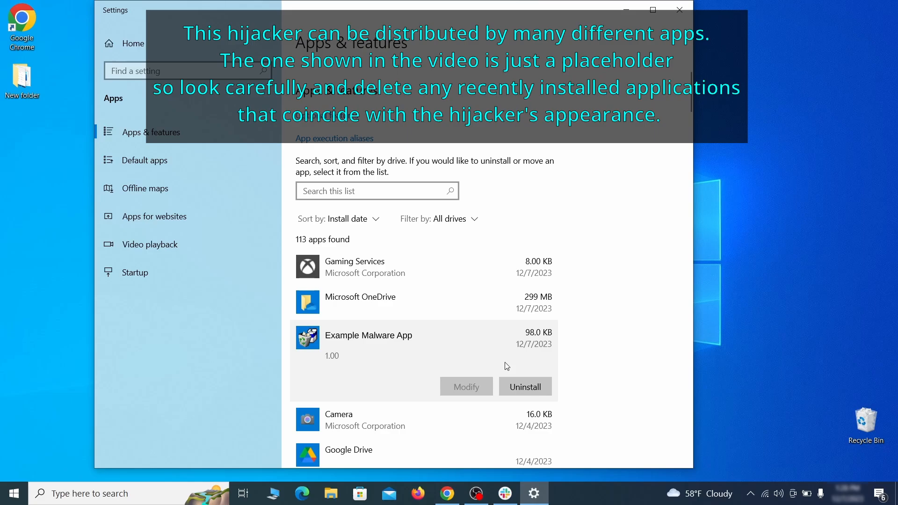
pyautogui.click(524, 386)
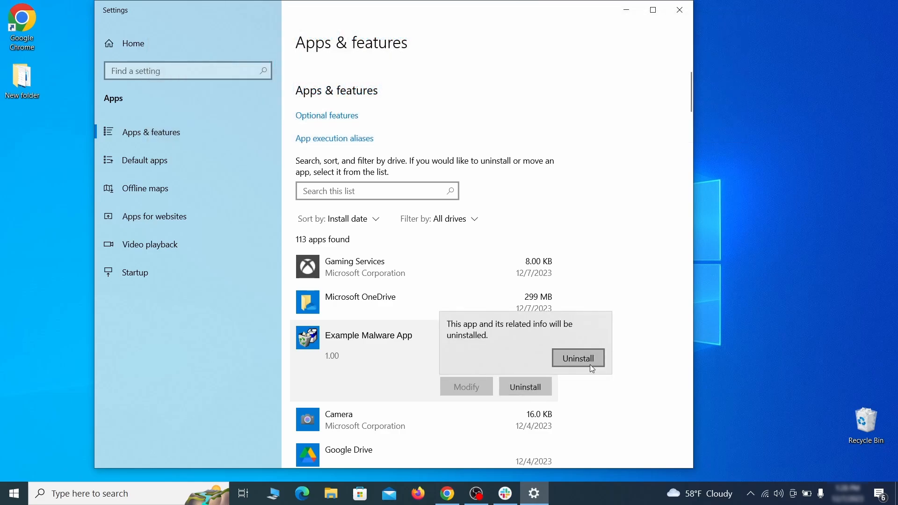
pyautogui.click(579, 359)
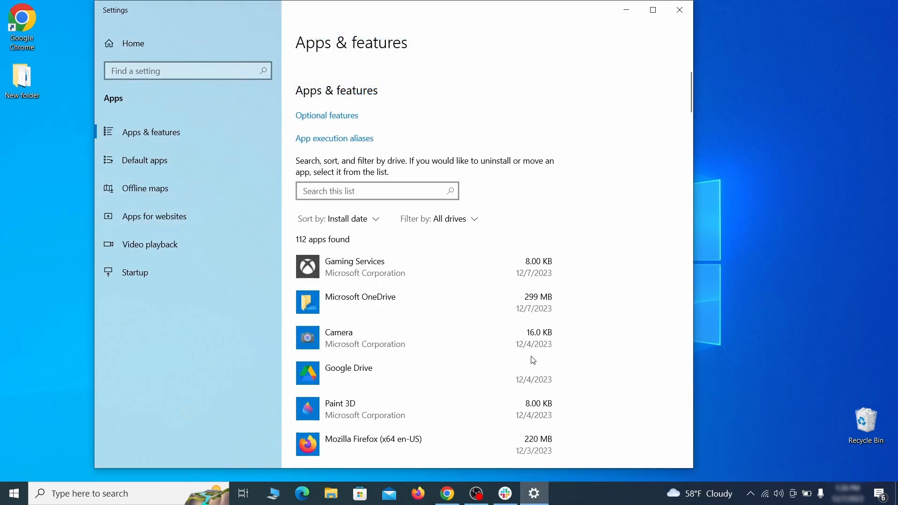
pyautogui.click(680, 10)
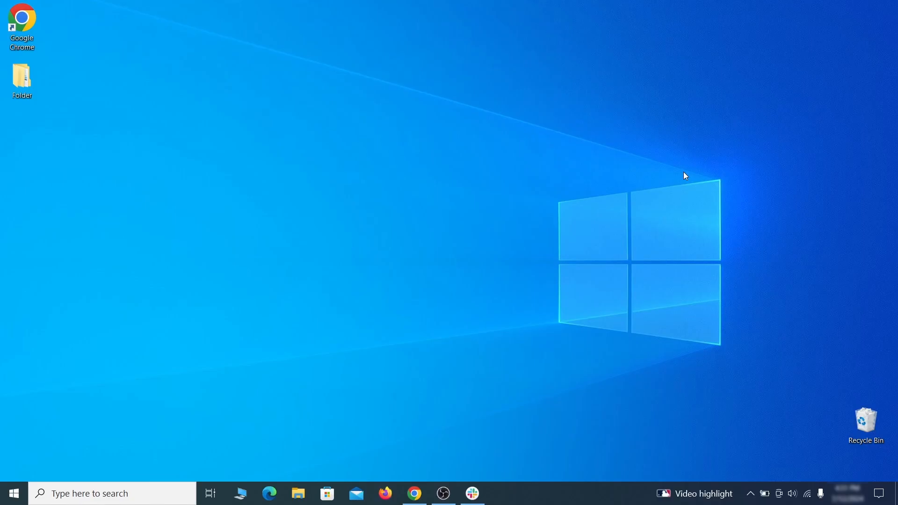
pyautogui.moveTo(17, 448)
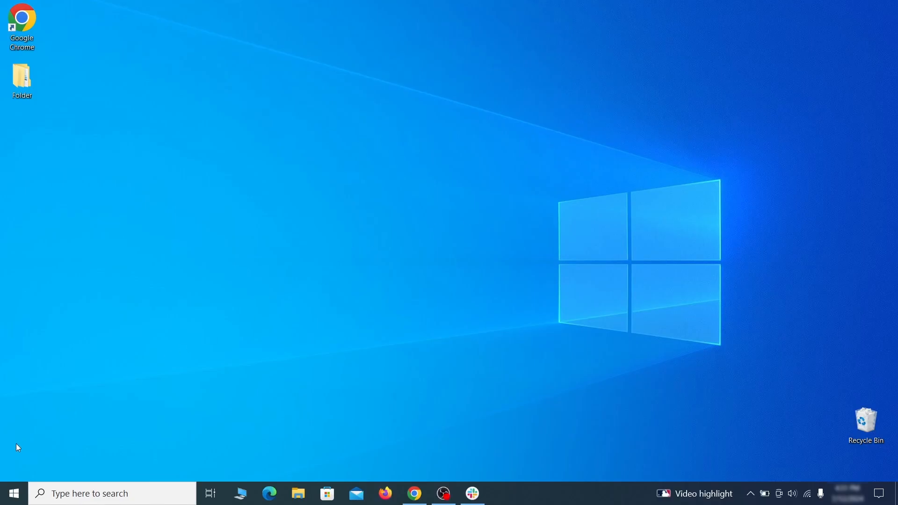
# Step: Enable 'Show hidden files, folders, and drives' in Folder Options, then search for Task Scheduler
pyautogui.write('folder option')
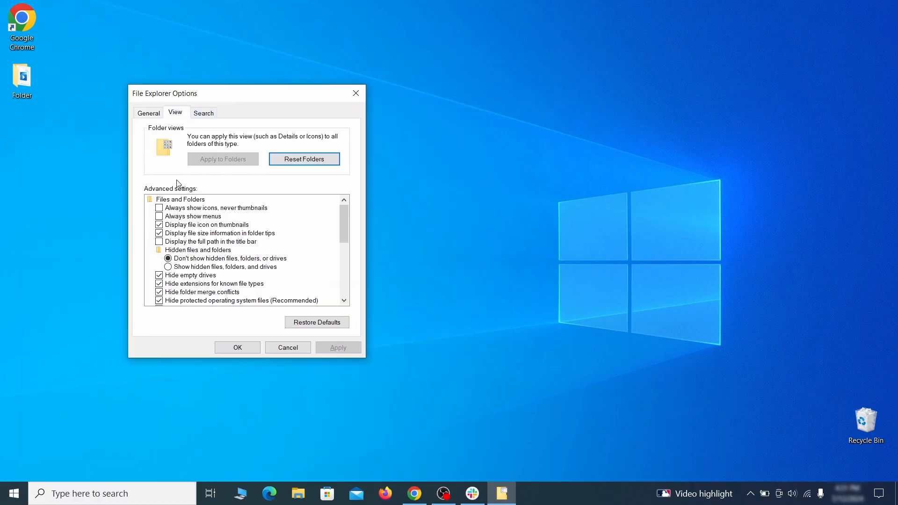
pyautogui.click(168, 267)
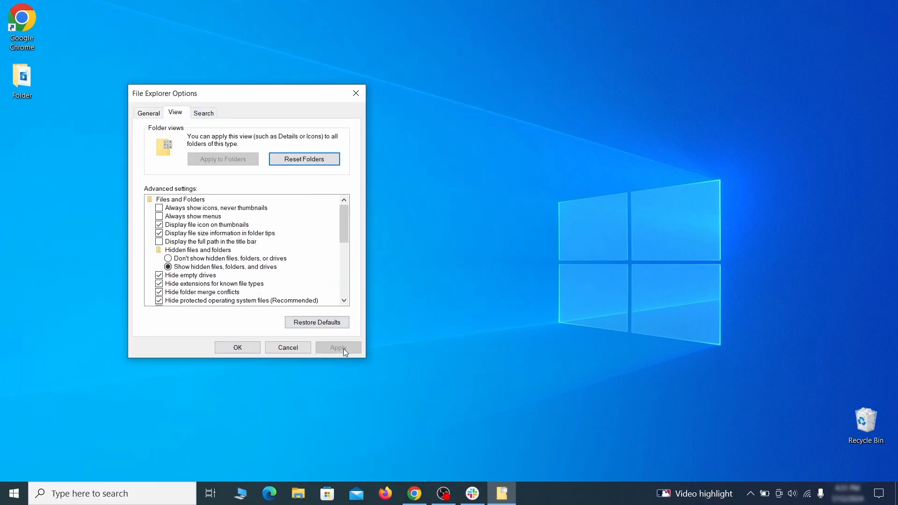
pyautogui.click(237, 349)
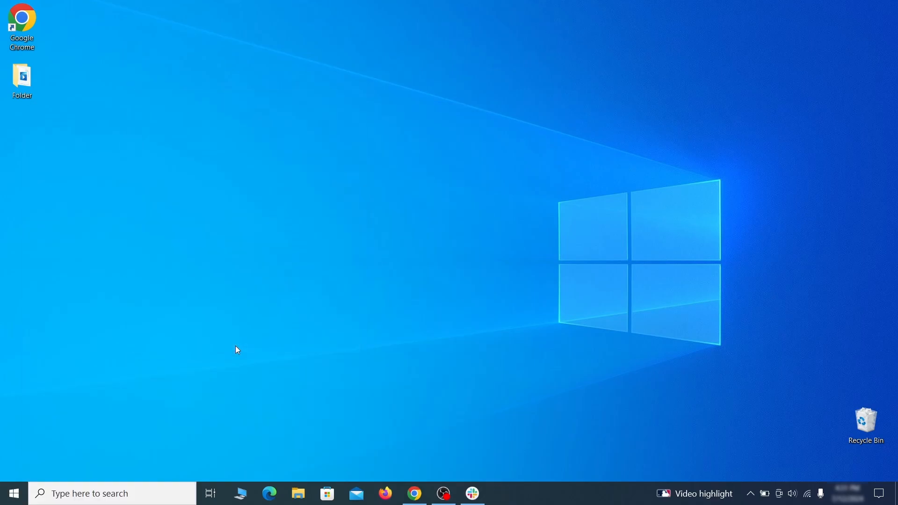
pyautogui.write('task scheduler')
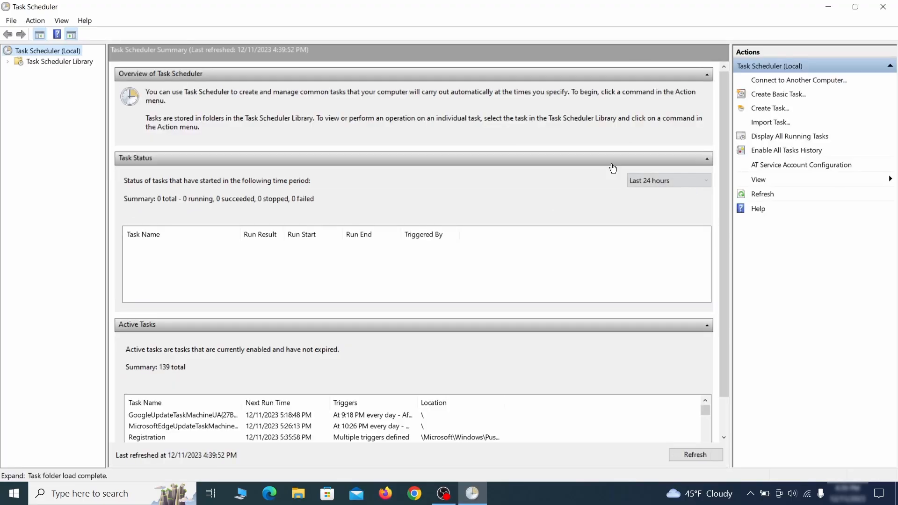
# Step: Locate the Example Malware App task in Task Scheduler Library and open its Properties
pyautogui.click(60, 62)
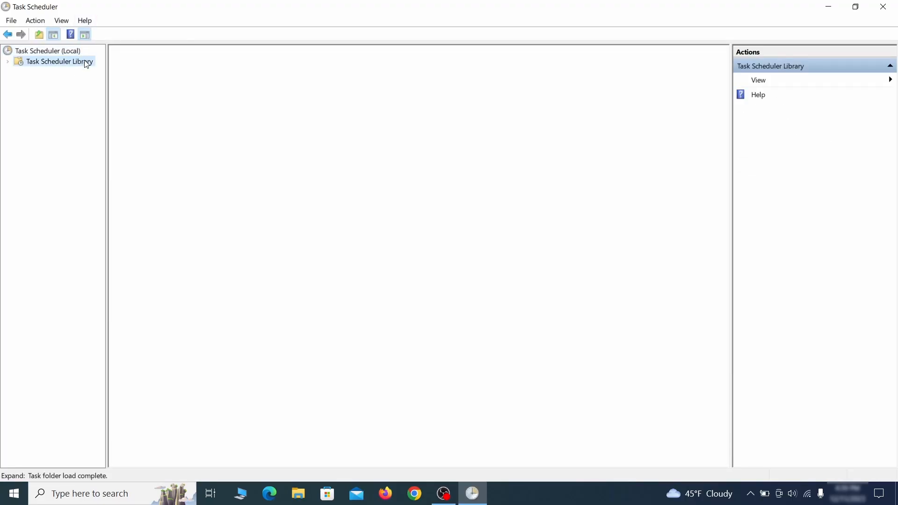
pyautogui.click(59, 62)
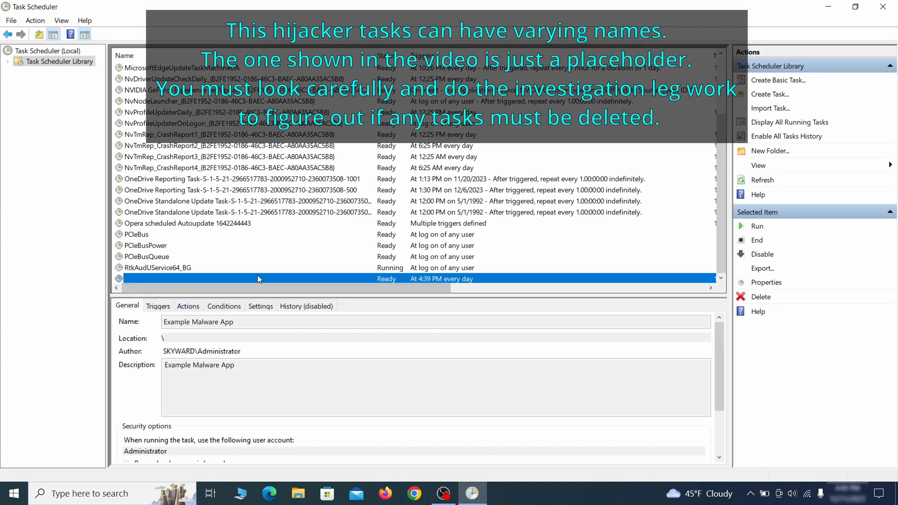
pyautogui.click(258, 279)
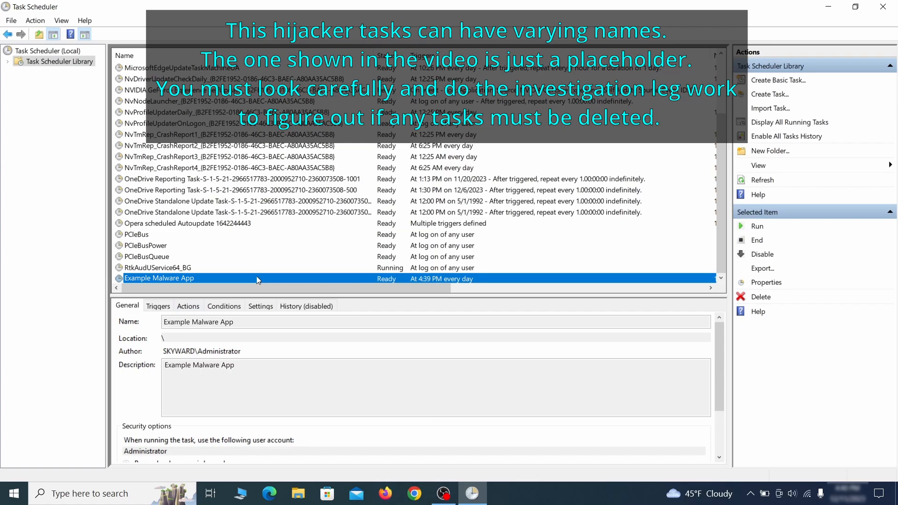
pyautogui.rightClick(160, 279)
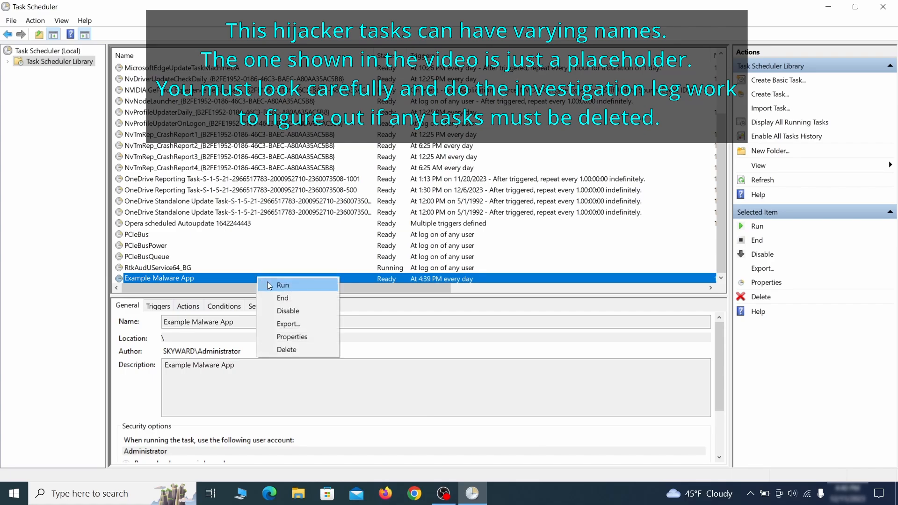
pyautogui.moveTo(290, 349)
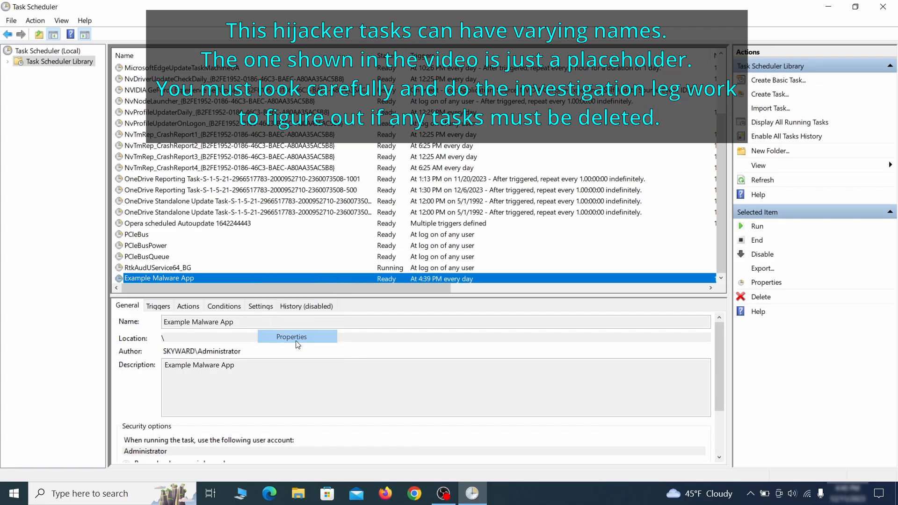
pyautogui.click(297, 336)
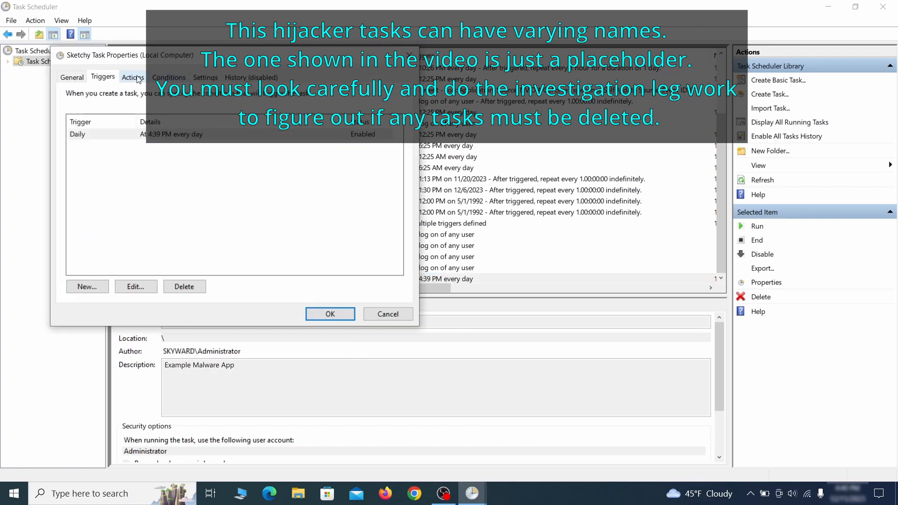
# Step: Review the task's Triggers and Actions, then reopen its context menu ready for removal
pyautogui.click(132, 77)
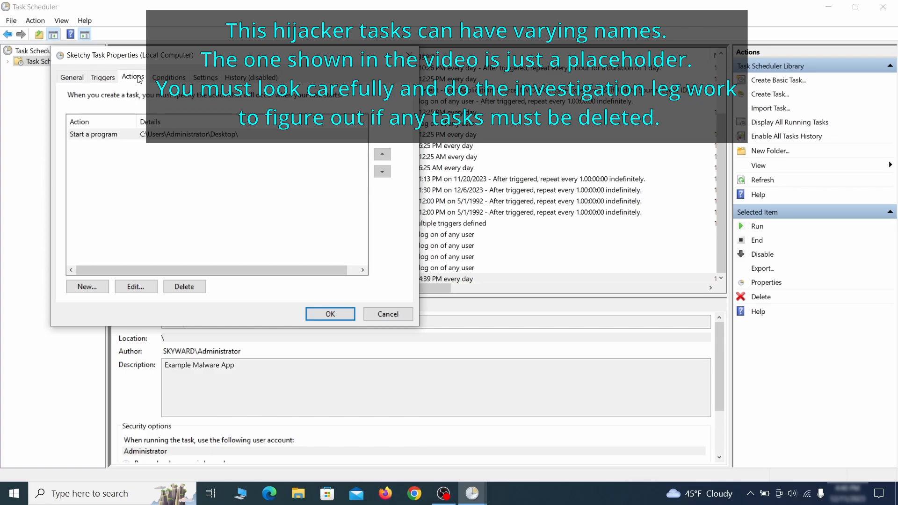
pyautogui.rightClick(159, 278)
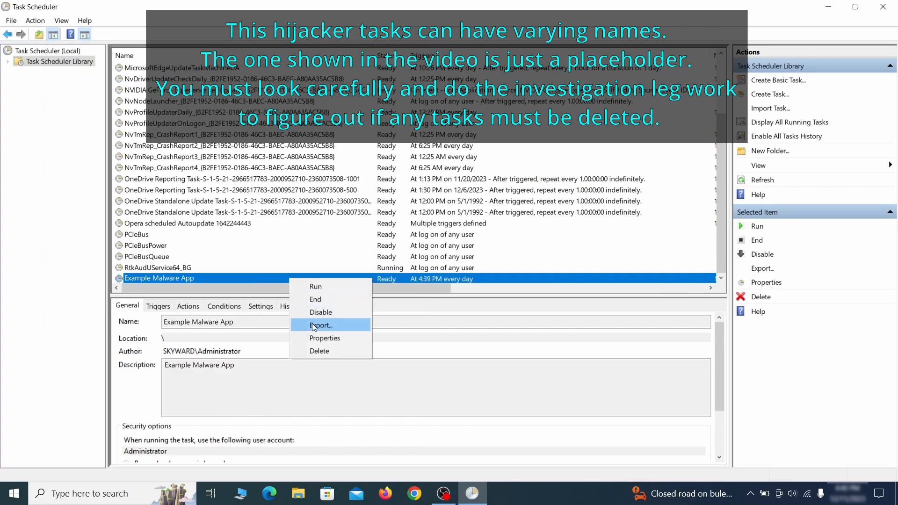
pyautogui.click(320, 351)
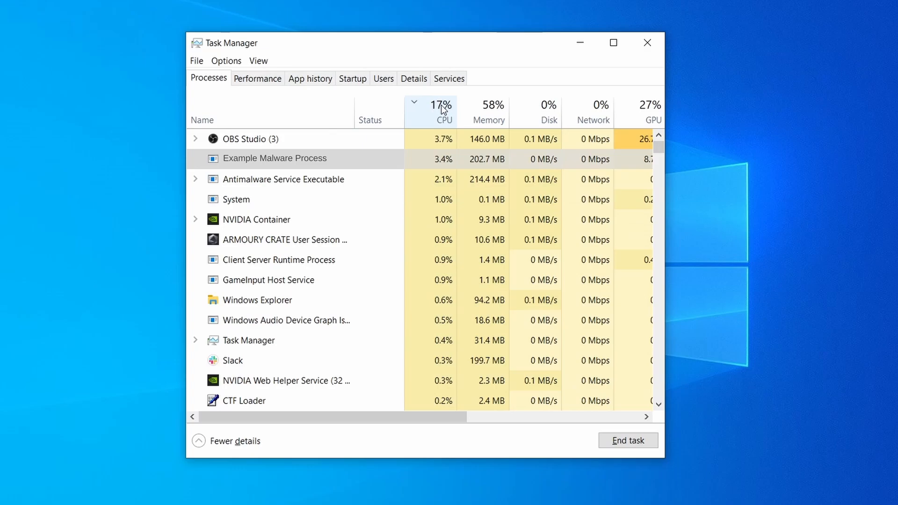
# Step: Sort processes by CPU and memory, then open Example Malware Process's file location
pyautogui.click(488, 112)
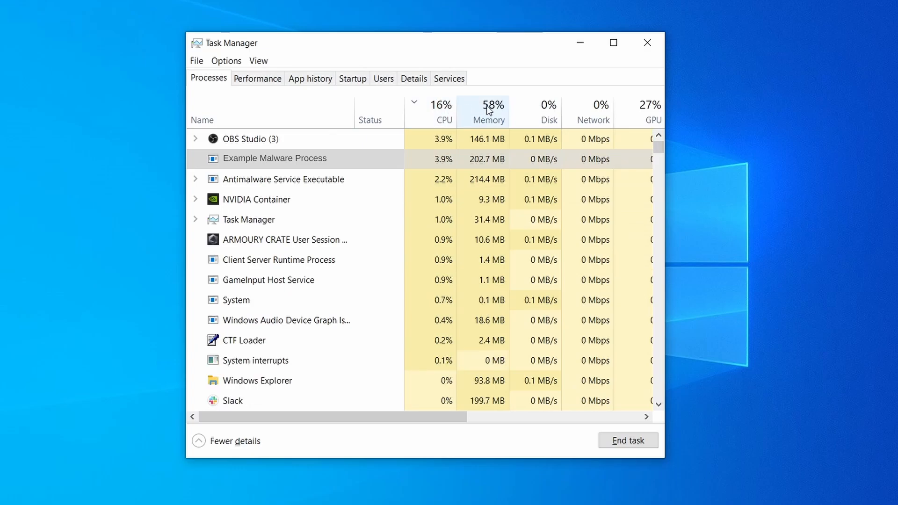
pyautogui.click(488, 105)
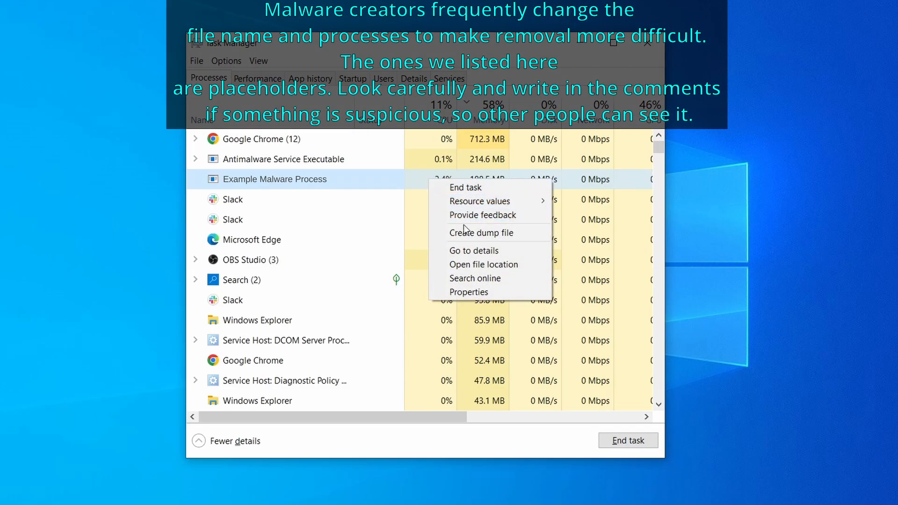
pyautogui.moveTo(486, 264)
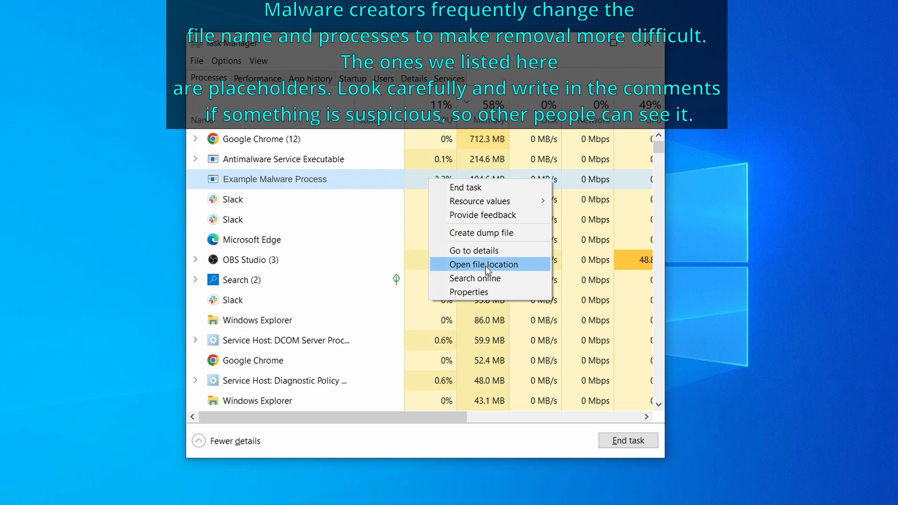
pyautogui.click(481, 264)
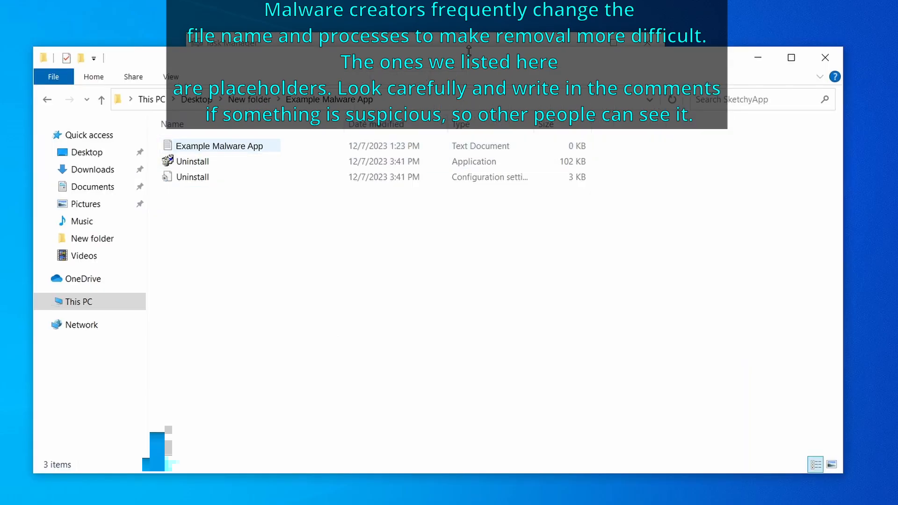
# Step: Delete all three files in the malware process's folder, leaving it empty
pyautogui.rightClick(276, 178)
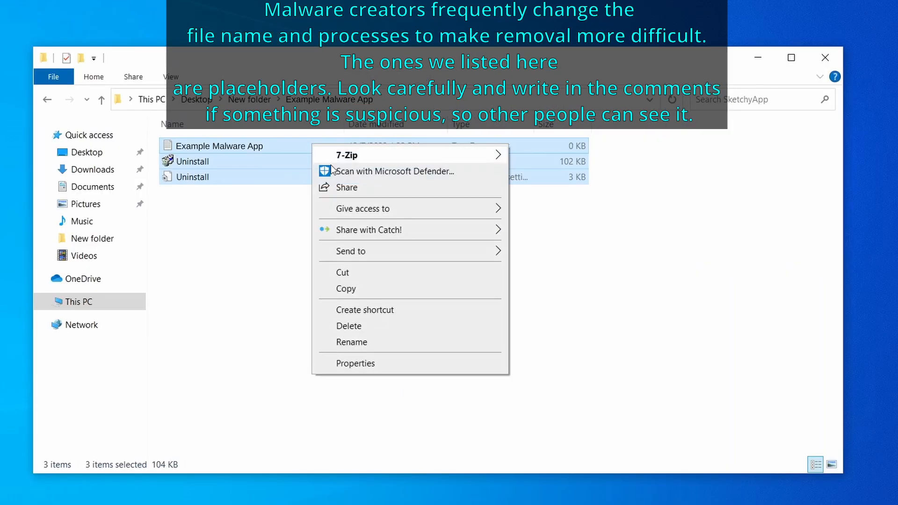
pyautogui.click(348, 326)
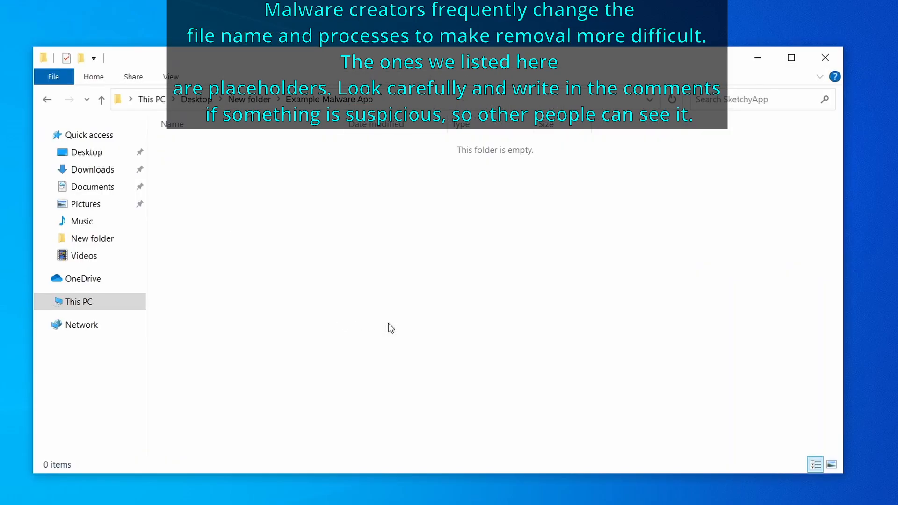
pyautogui.rightClick(298, 213)
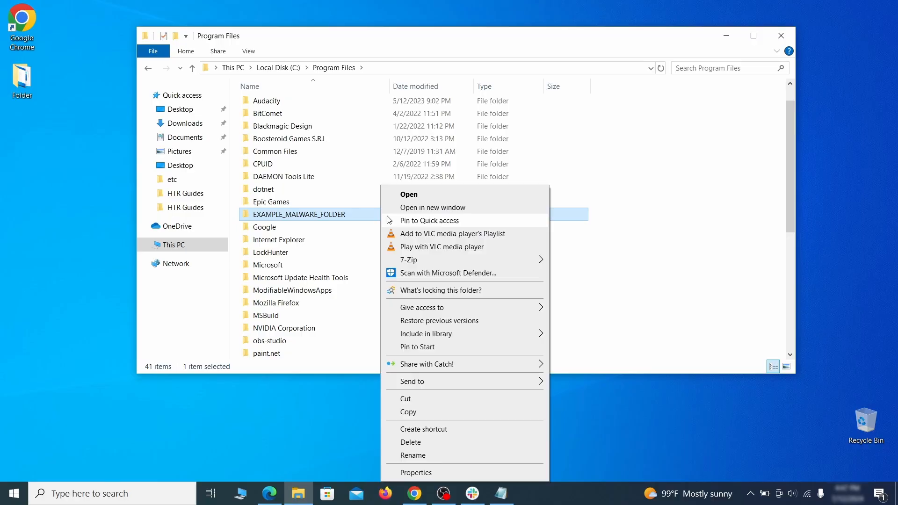
# Step: Download LockHunter and use 'What's locking this folder?' on EXAMPLE_MALWARE_FOLDER in Program Files
pyautogui.click(410, 442)
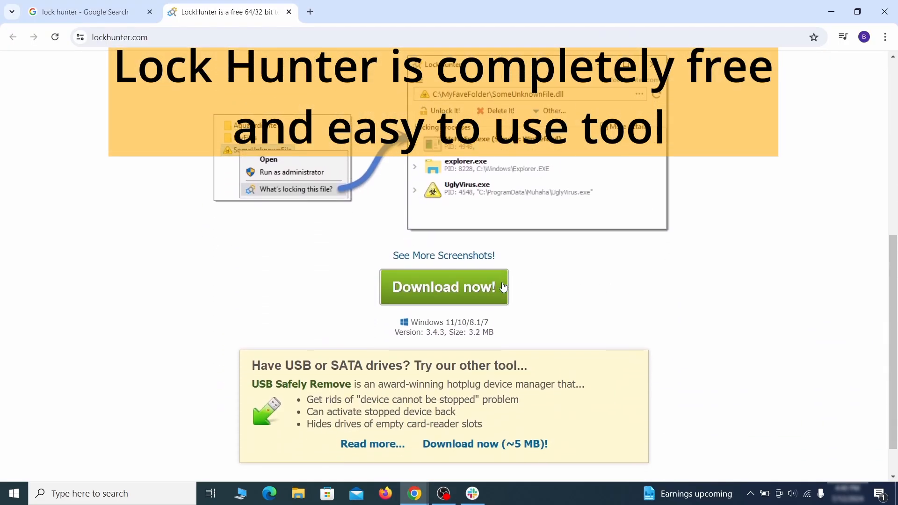
pyautogui.click(443, 287)
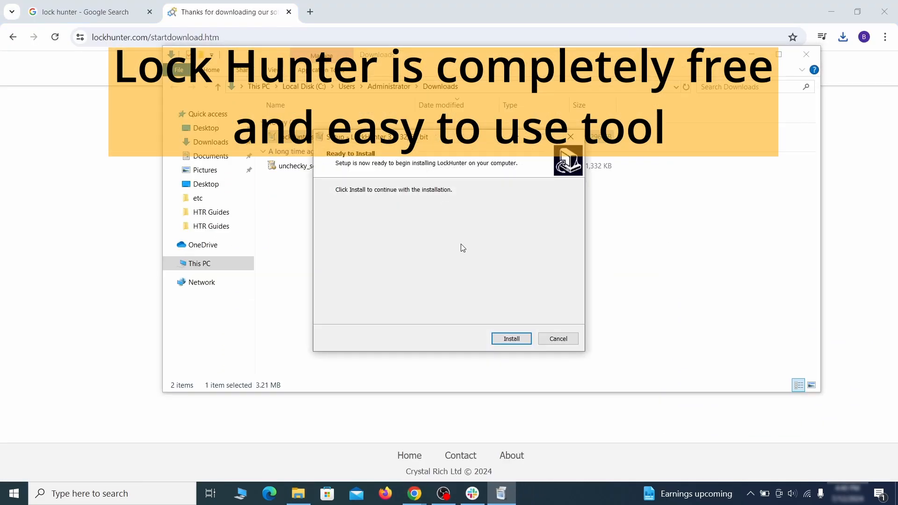
pyautogui.rightClick(299, 214)
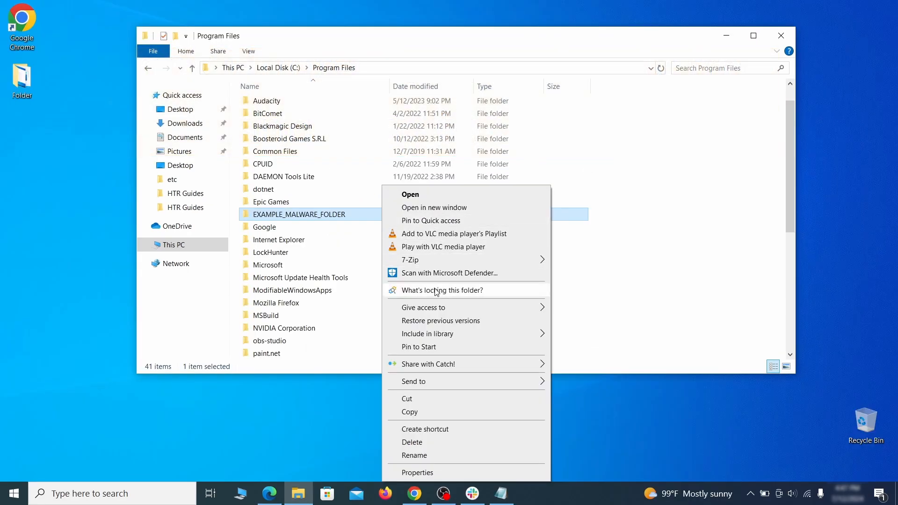
pyautogui.click(442, 290)
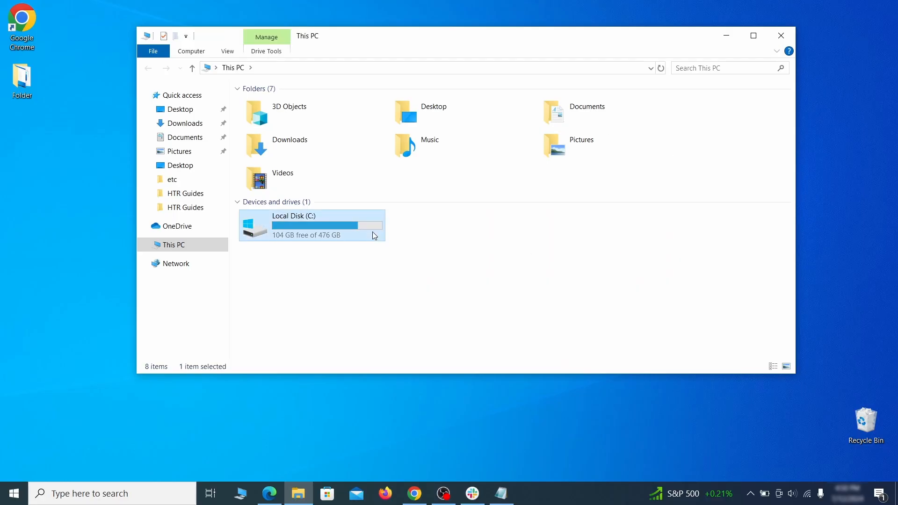
# Step: Navigate C: > Users > user profile > AppData > Roaming
pyautogui.doubleClick(310, 225)
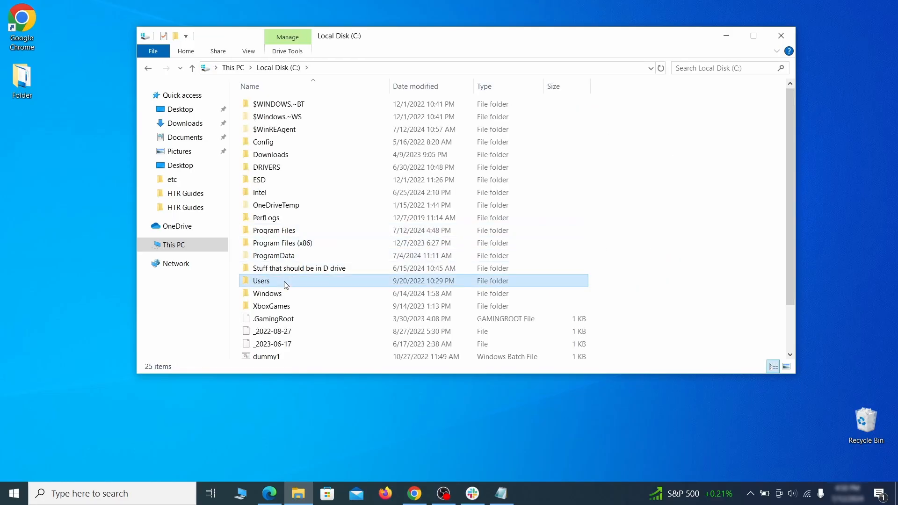
pyautogui.doubleClick(261, 281)
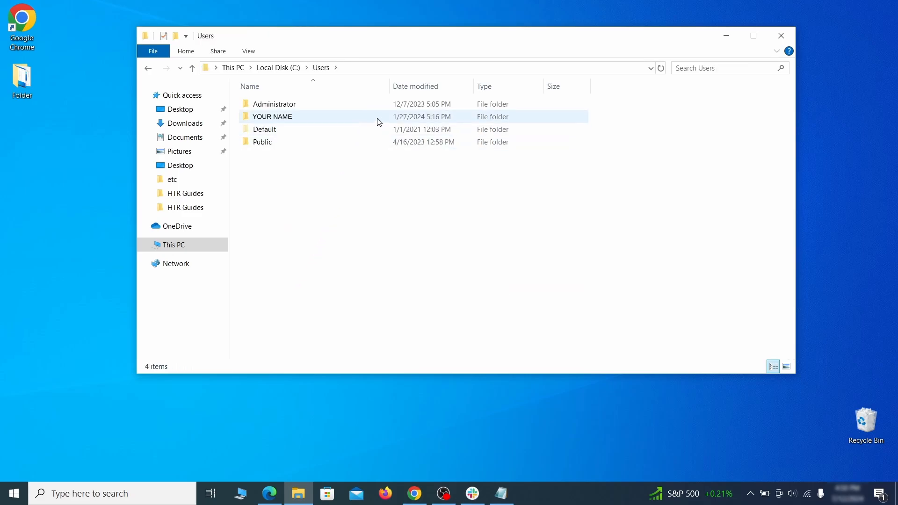
pyautogui.doubleClick(272, 116)
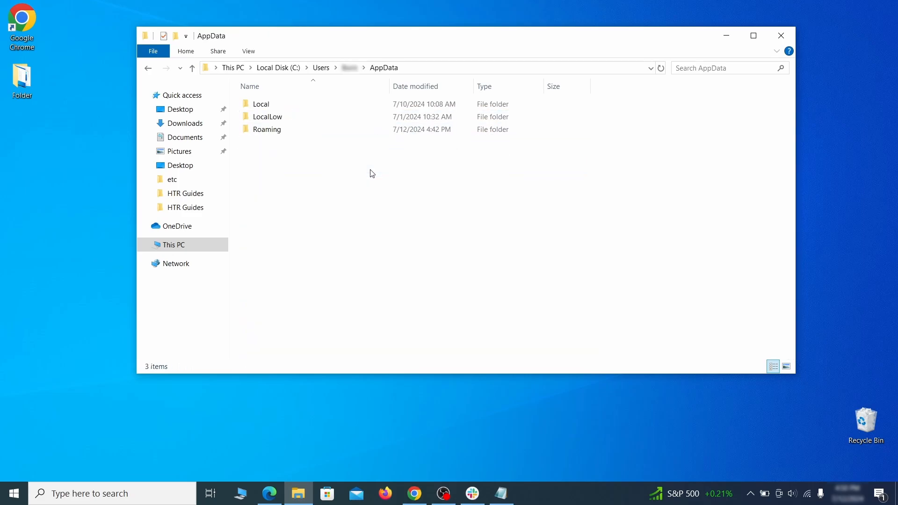
pyautogui.doubleClick(266, 129)
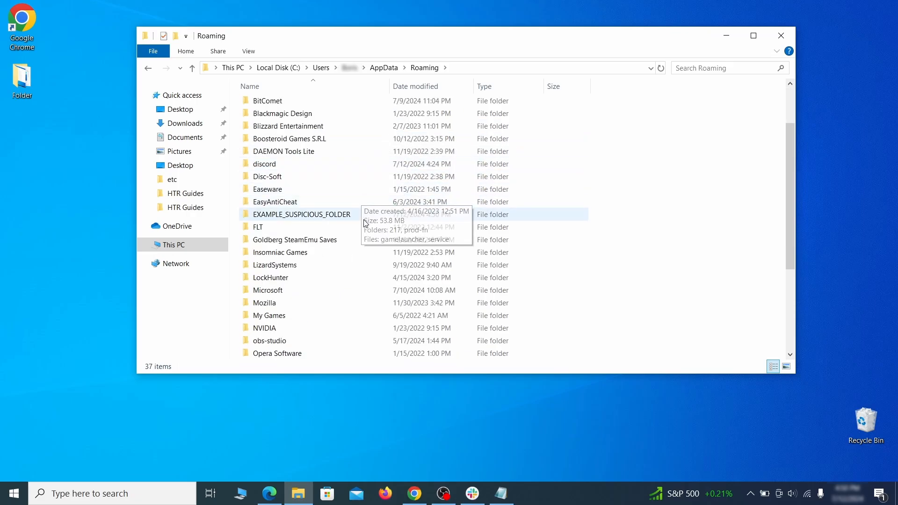
# Step: Delete EXAMPLE_SUSPICIOUS_FOLDER from the Roaming folder
pyautogui.click(302, 214)
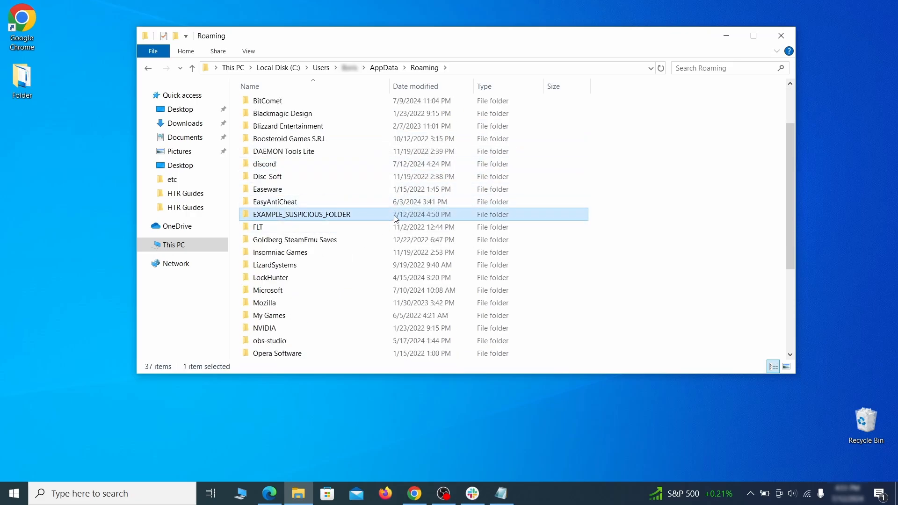
pyautogui.rightClick(302, 214)
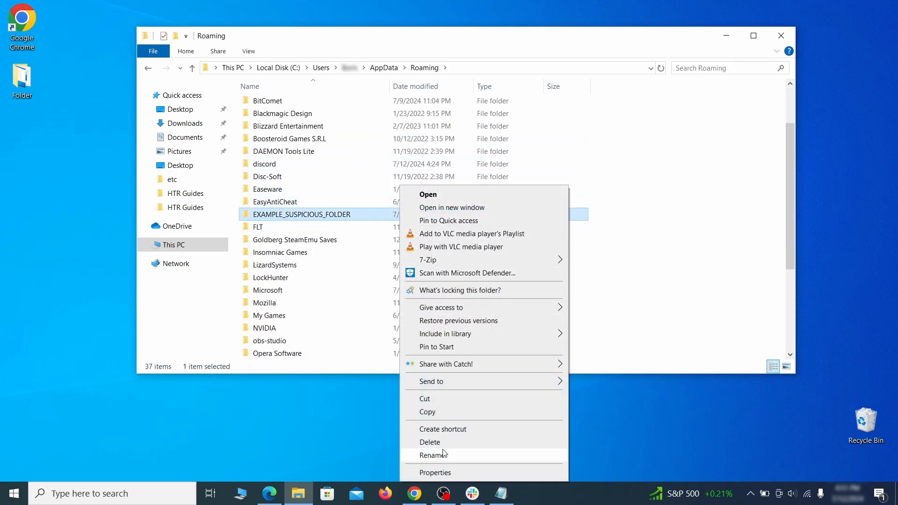
pyautogui.click(430, 443)
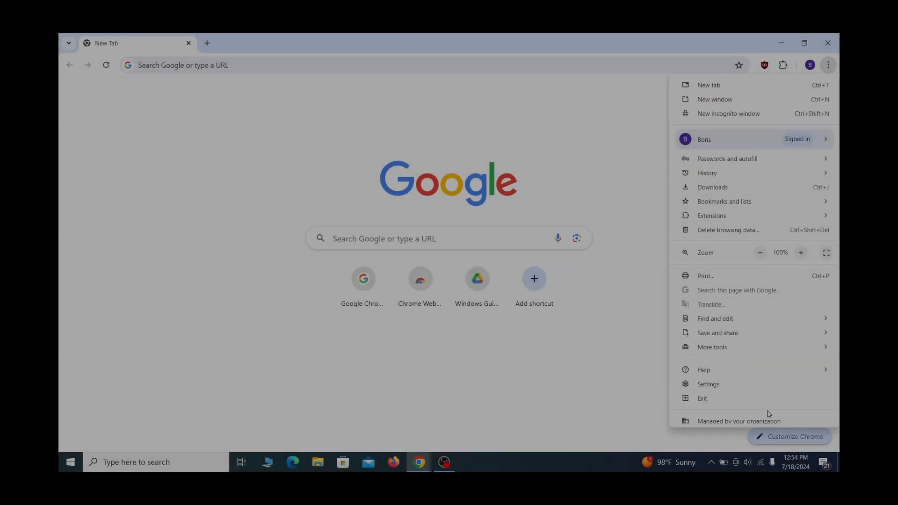
# Step: Open Chrome's 'Managed by your organization' notice at chrome://management
pyautogui.click(738, 421)
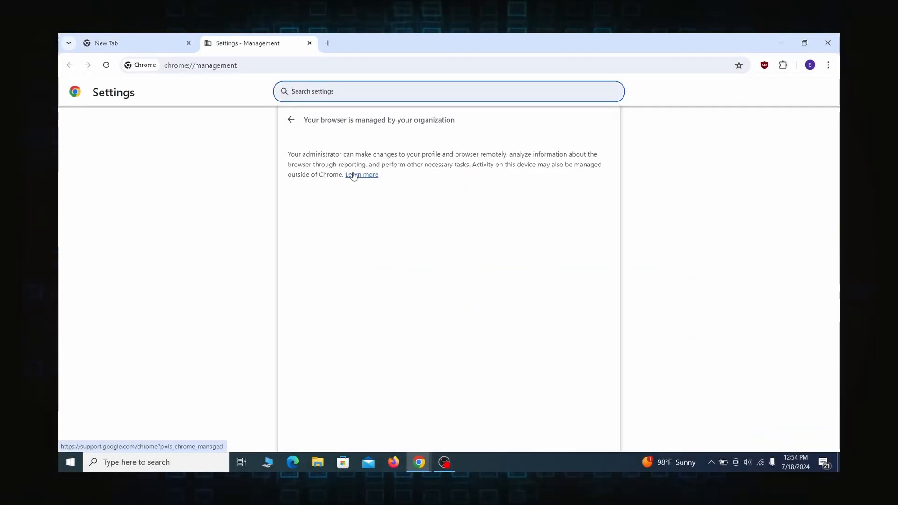
pyautogui.click(827, 42)
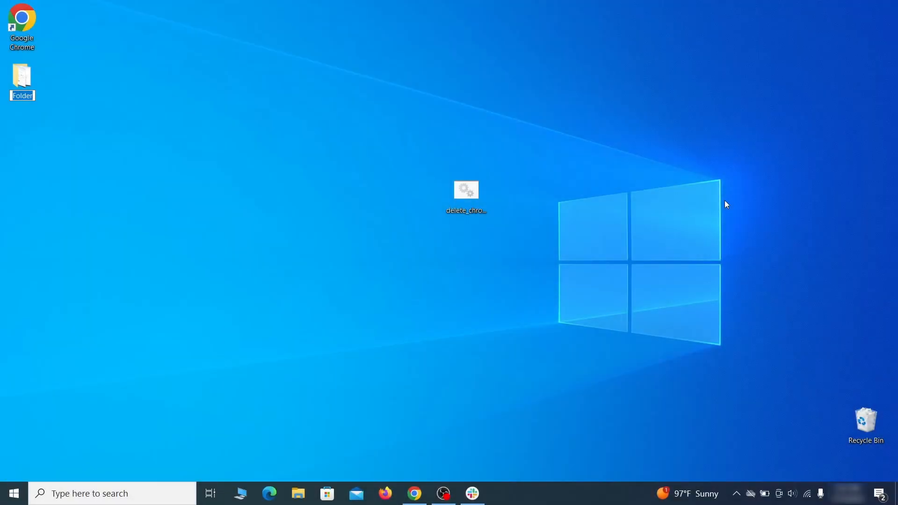
# Step: In Local Group Policy Editor, remove the chrome template from Administrative Templates and close it
pyautogui.write('edit group policy')
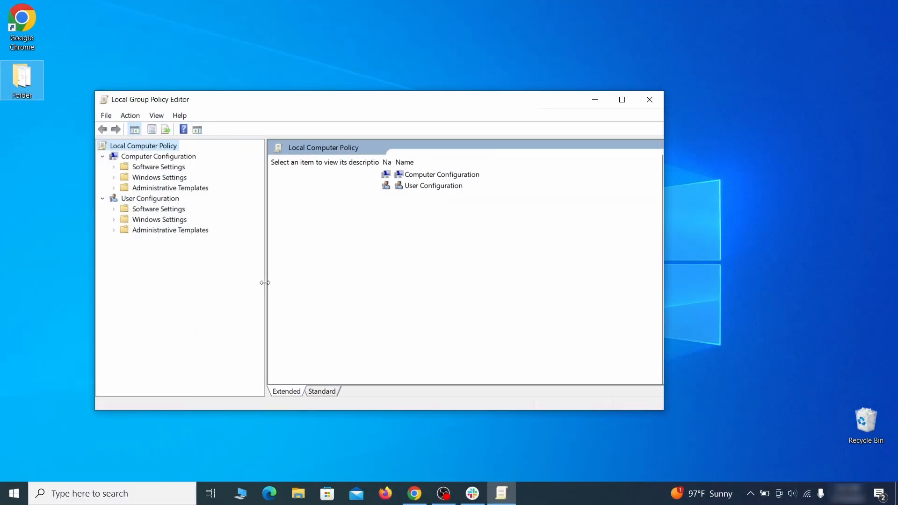
pyautogui.click(157, 156)
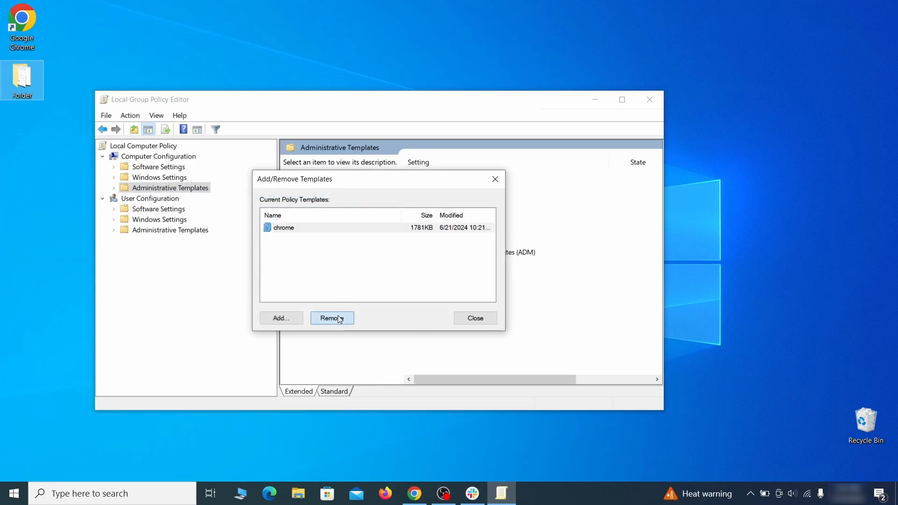
pyautogui.click(474, 319)
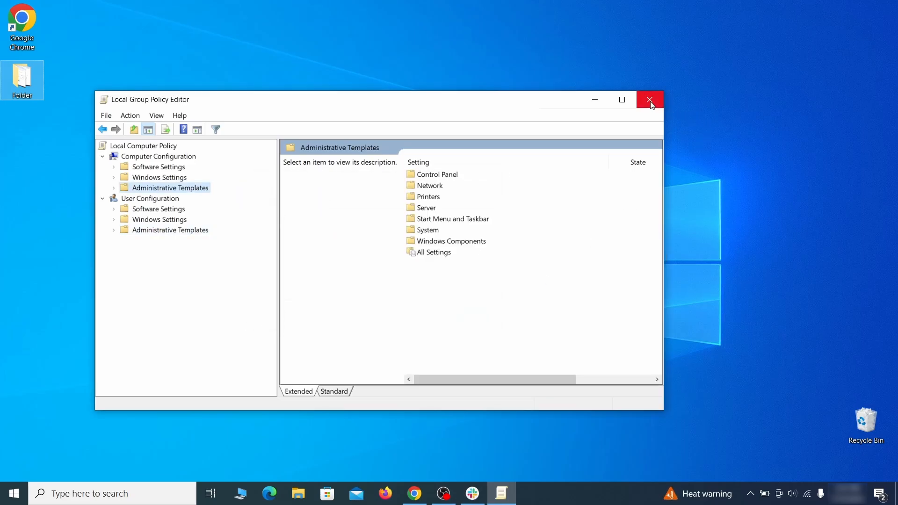
pyautogui.click(649, 99)
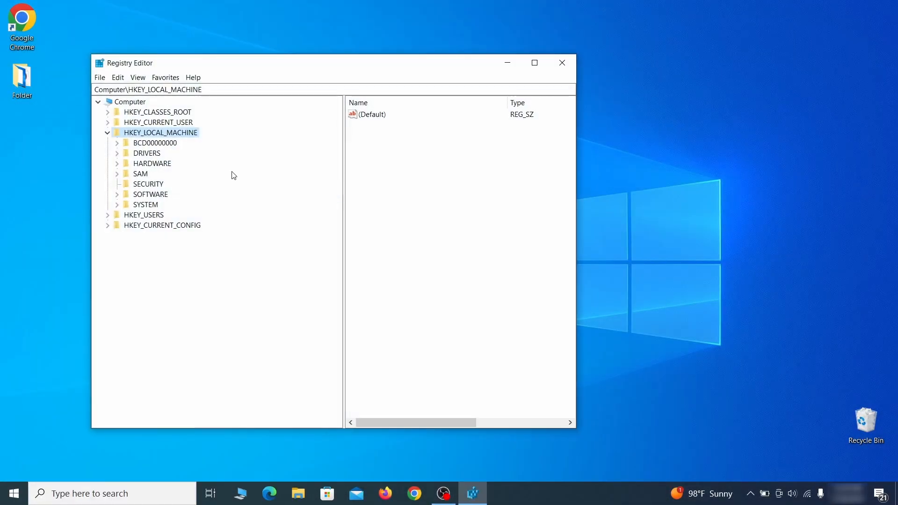
# Step: Export the whole registry as 'Registry Backup 1' to the desktop
pyautogui.click(107, 142)
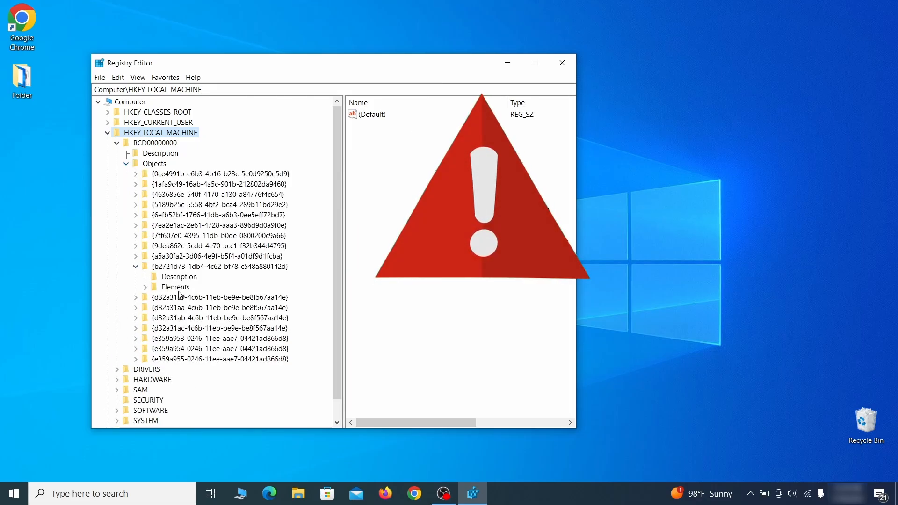
pyautogui.rightClick(184, 317)
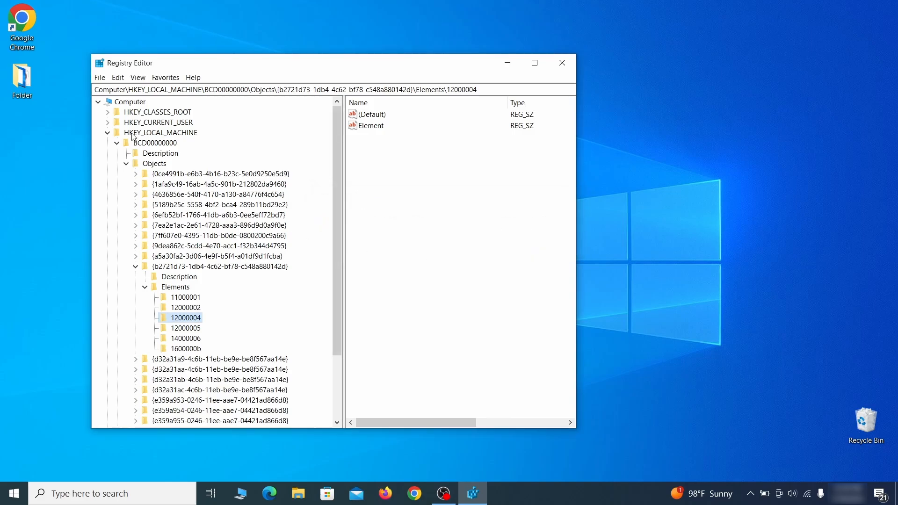
pyautogui.scroll(-3)
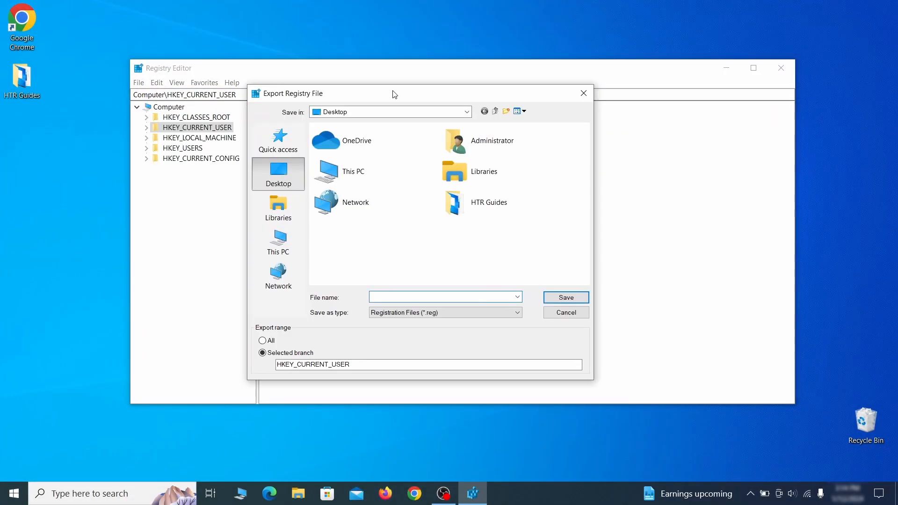
pyautogui.write('Registry')
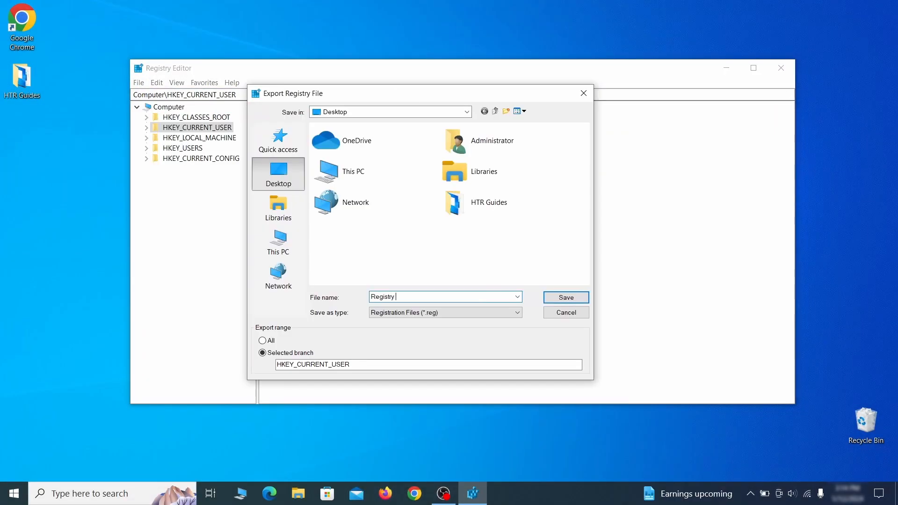
pyautogui.write('Backup 1')
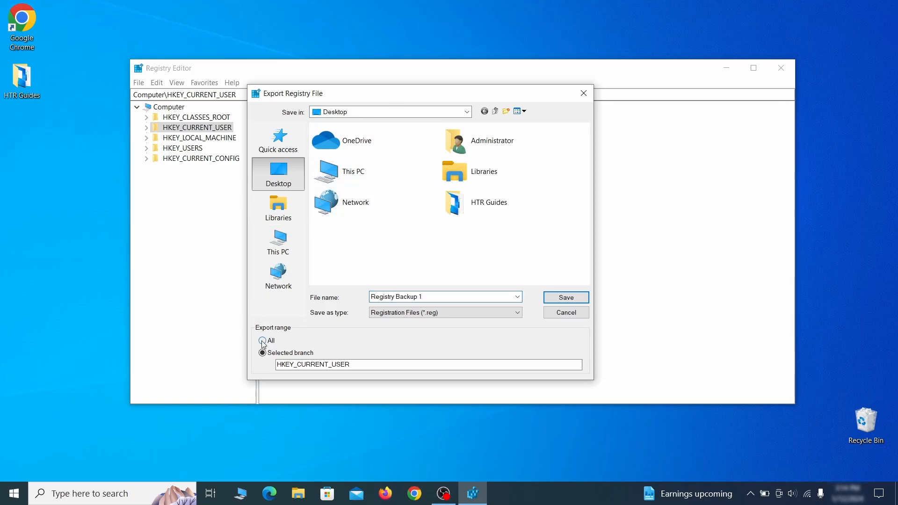
pyautogui.click(566, 298)
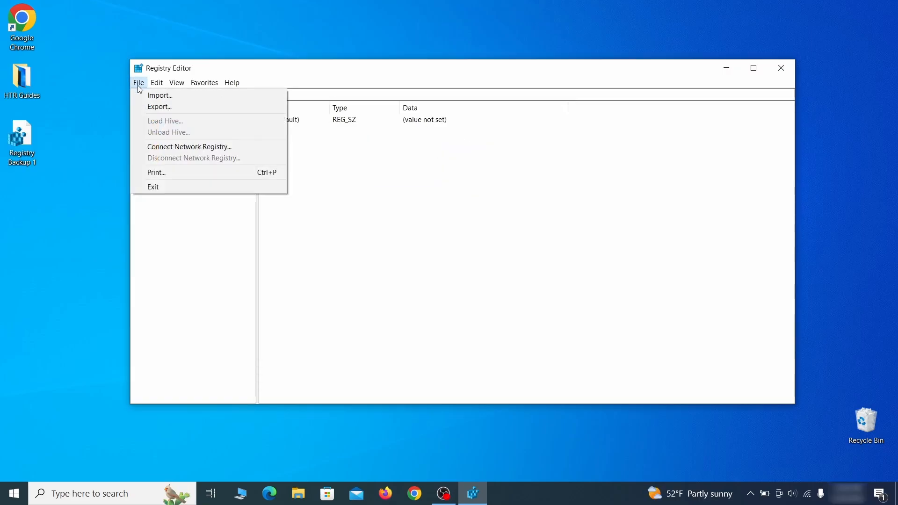
# Step: Import Registry Backup 1 to show how the registry is restored
pyautogui.click(159, 95)
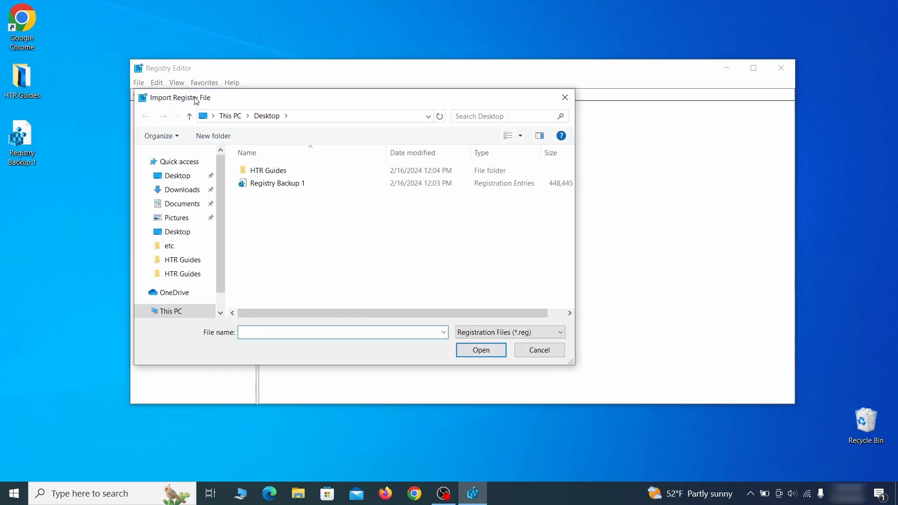
pyautogui.click(278, 182)
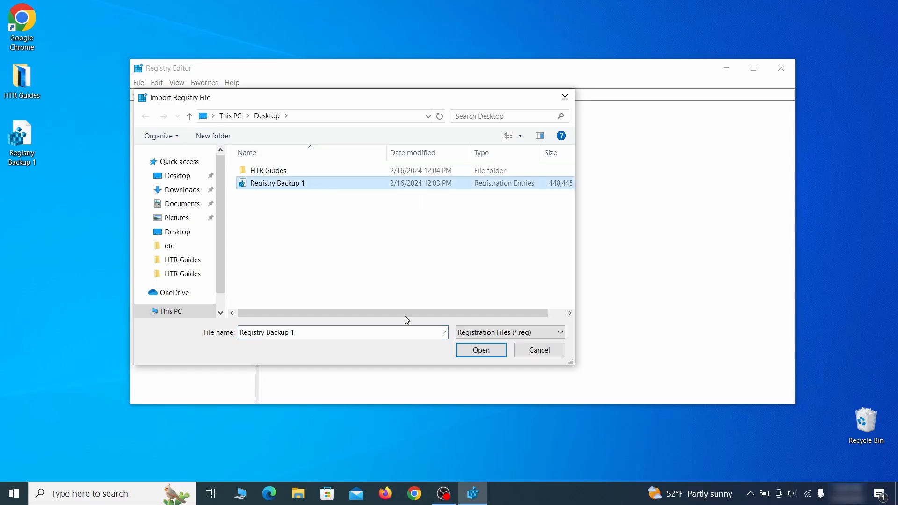
pyautogui.click(414, 493)
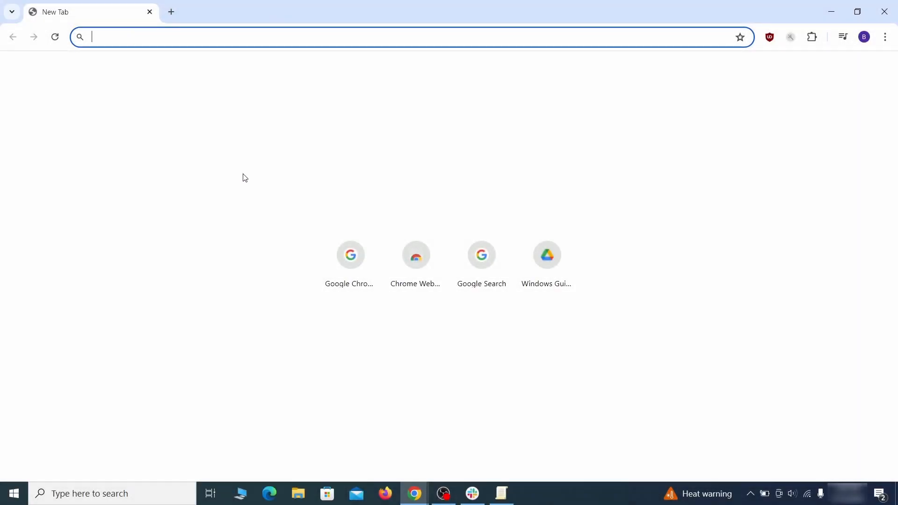
# Step: Find the HomepageLocation value on chrome://policy, note its rogue ids, then launch Registry Editor
pyautogui.write('chrome://policy')
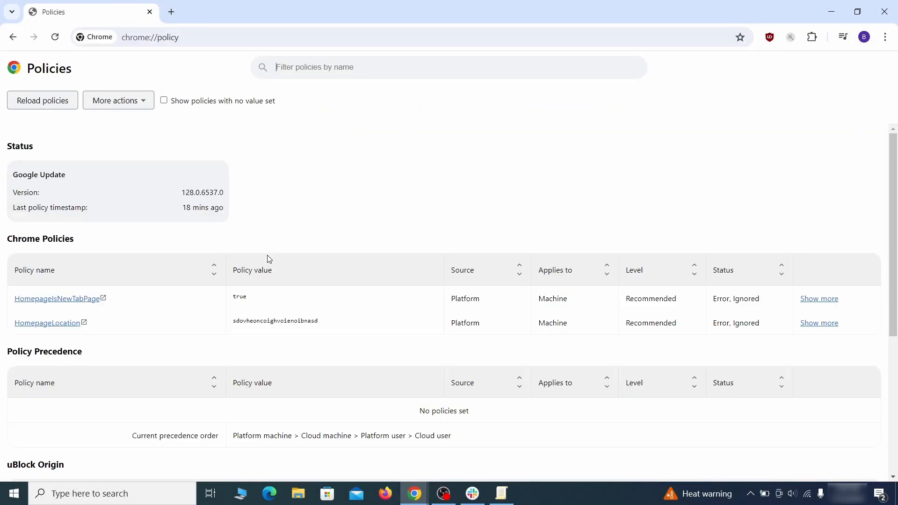
pyautogui.doubleClick(275, 321)
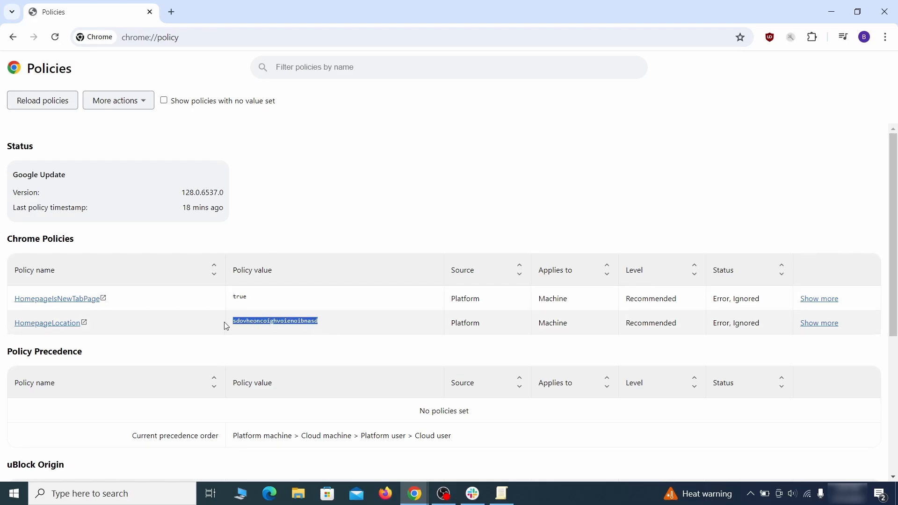
pyautogui.moveTo(758, 94)
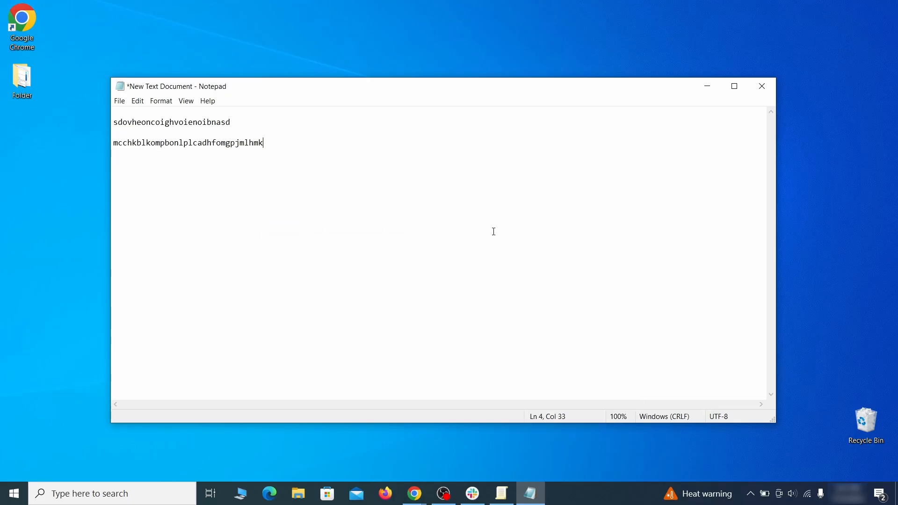
pyautogui.write('reged')
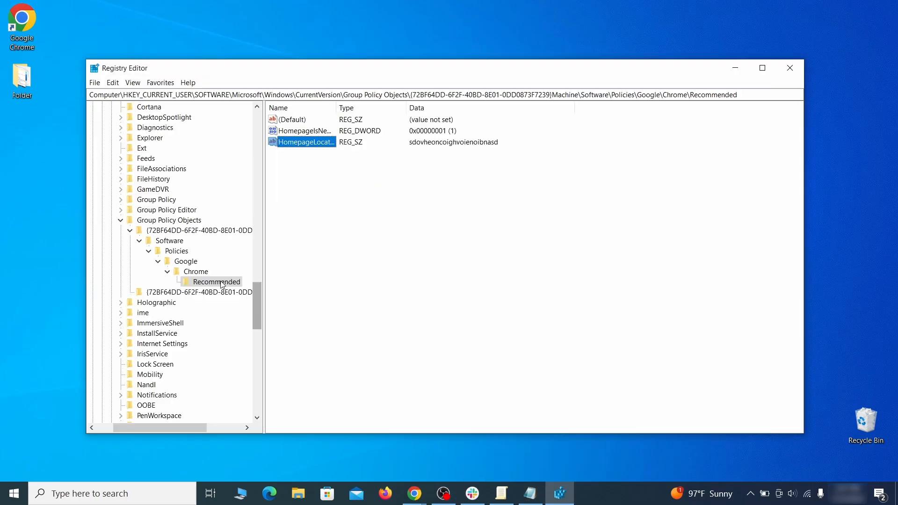
# Step: Delete the Chrome Recommended policy key and search the registry for the rogue homepage string
pyautogui.rightClick(306, 142)
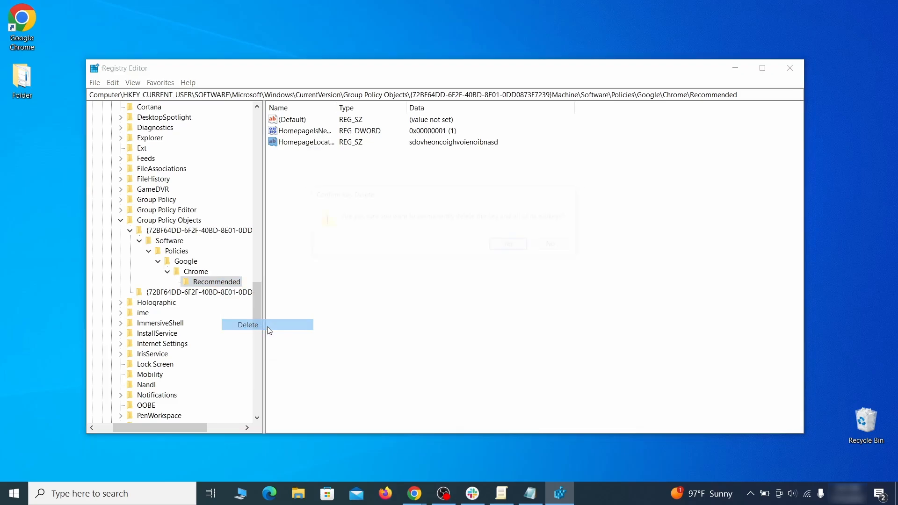
pyautogui.click(247, 325)
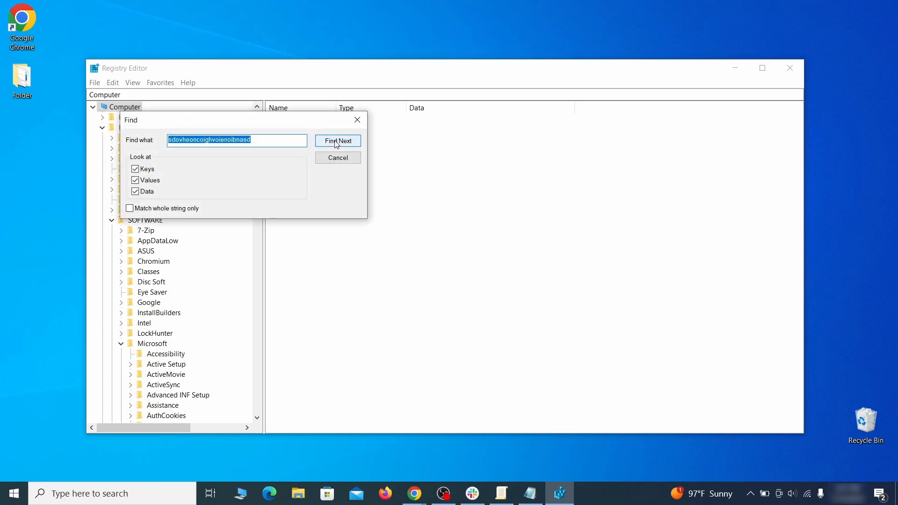
pyautogui.click(338, 142)
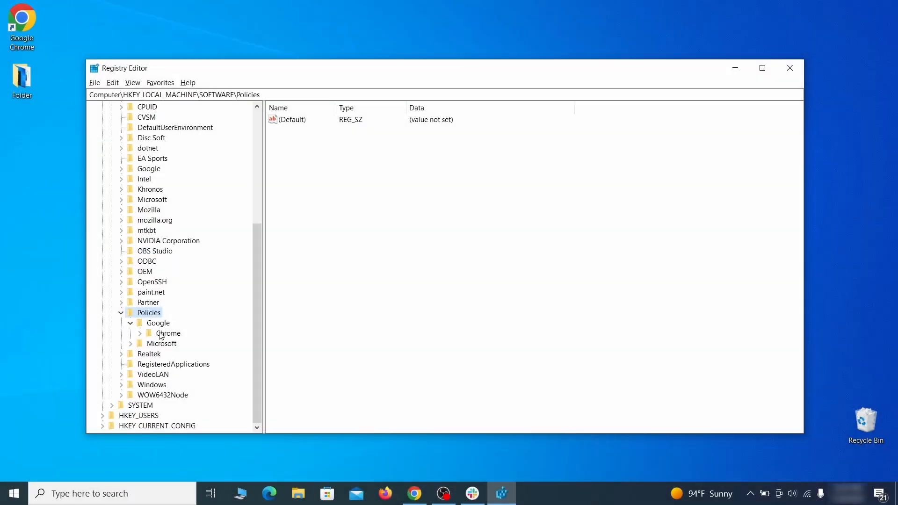
# Step: Delete HKLM Policies\Google\Chrome and the CloudManagementEnrollmentToken under Google Update's ClientState
pyautogui.click(168, 333)
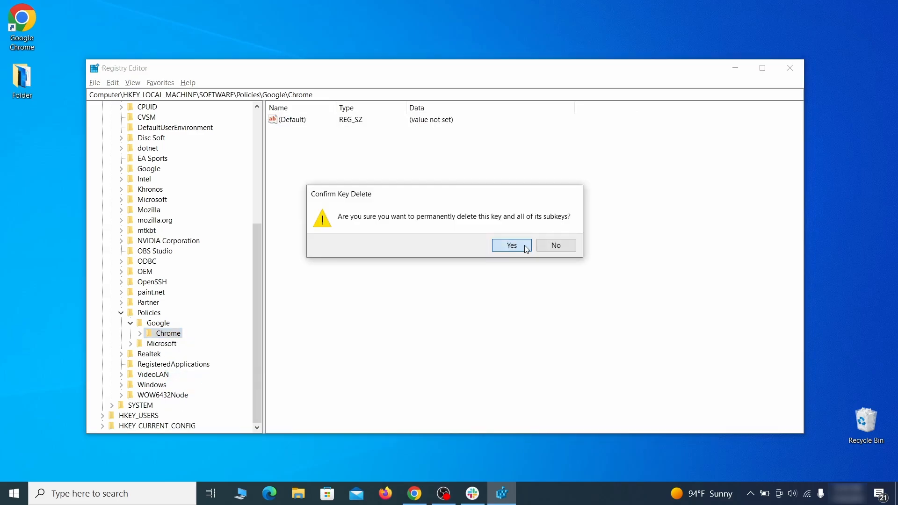
pyautogui.click(511, 245)
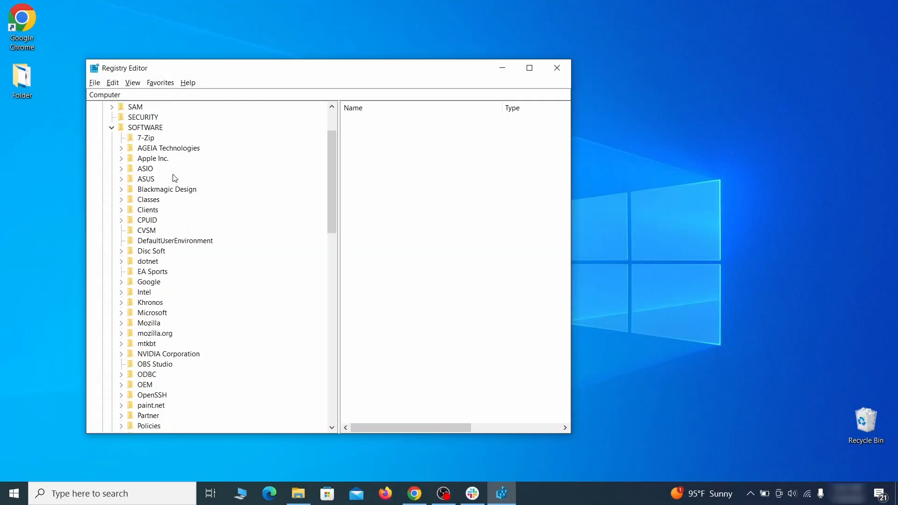
pyautogui.scroll(-3)
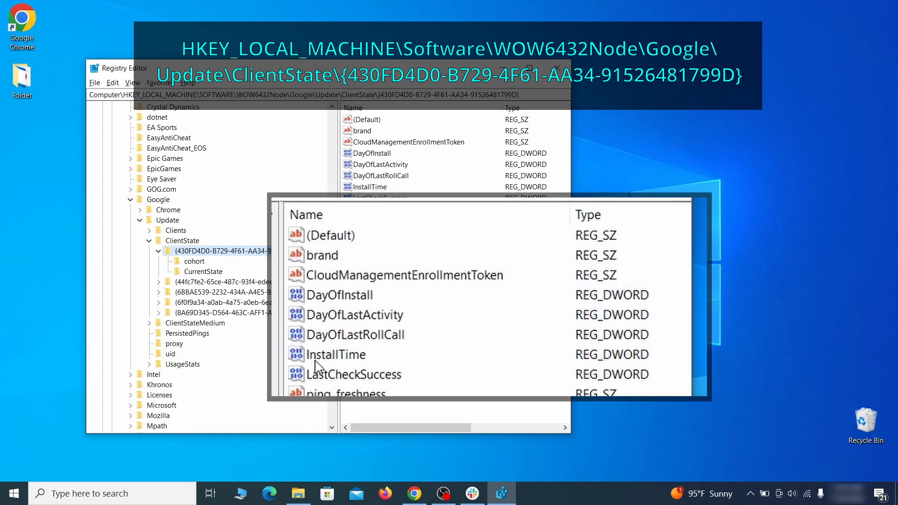
pyautogui.click(405, 275)
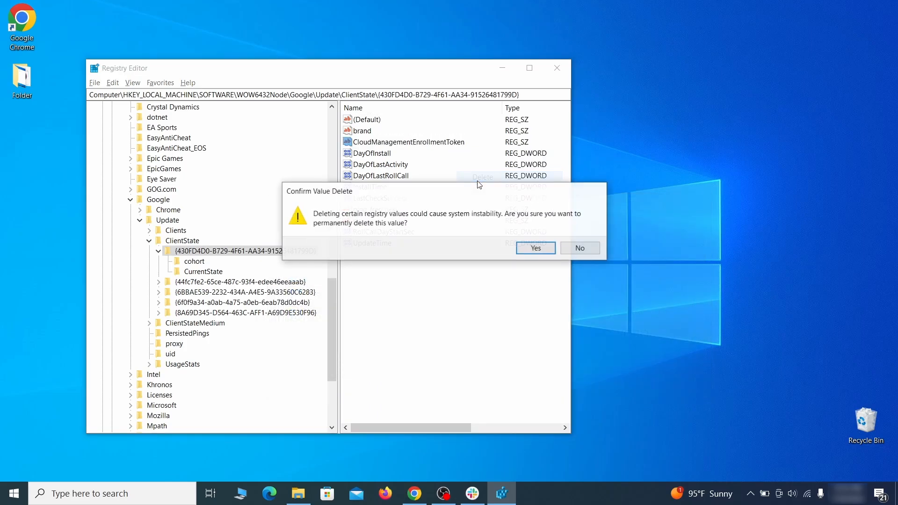
pyautogui.click(535, 248)
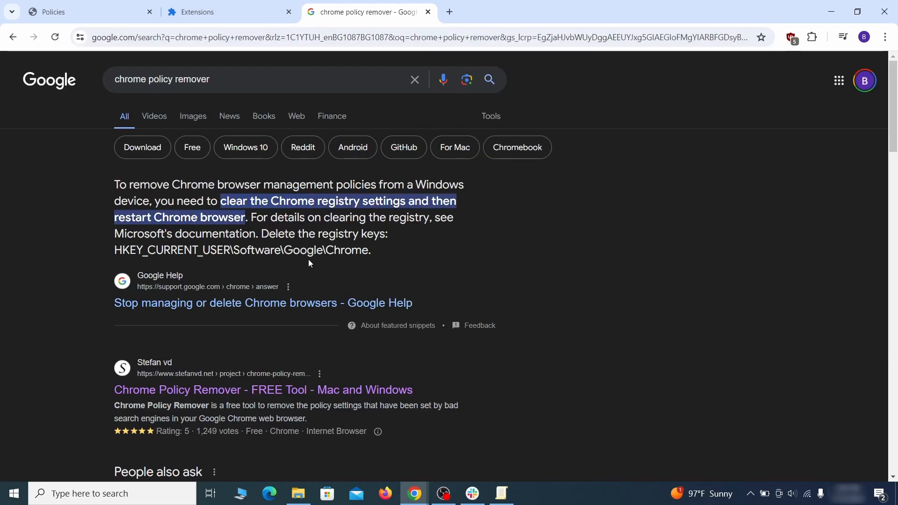
# Step: Download the Windows version of Chrome Policy Remover from its page in the search results
pyautogui.click(264, 390)
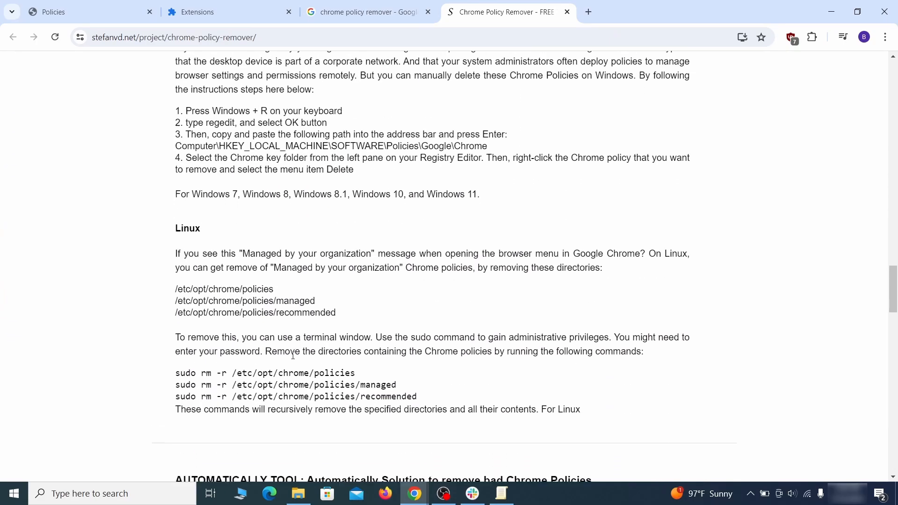
pyautogui.scroll(-3)
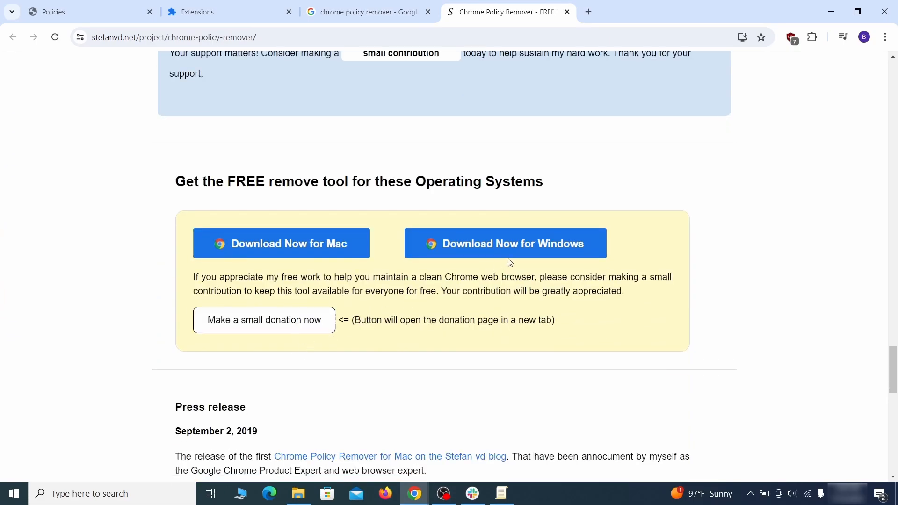
pyautogui.click(505, 243)
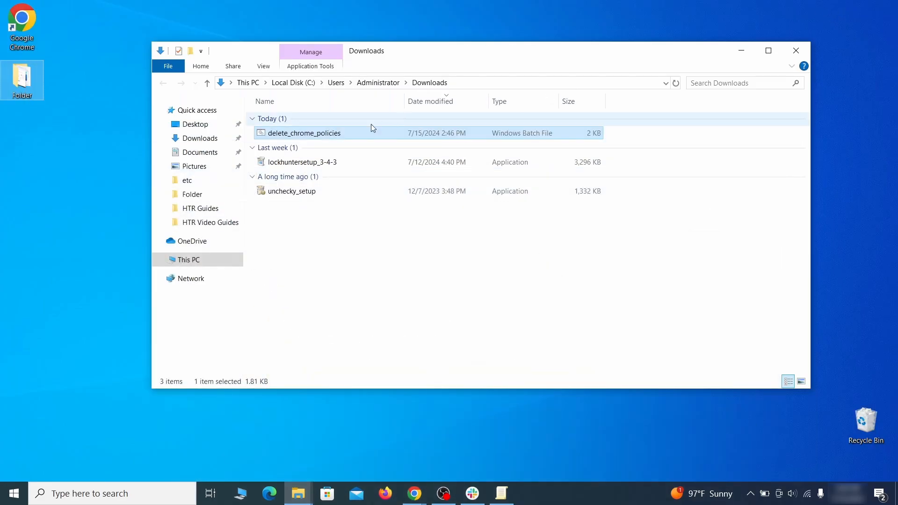
# Step: Move delete_chrome_policies to the desktop and run it as administrator past the SmartScreen warning
pyautogui.moveTo(304, 132); pyautogui.dragTo(65, 310)
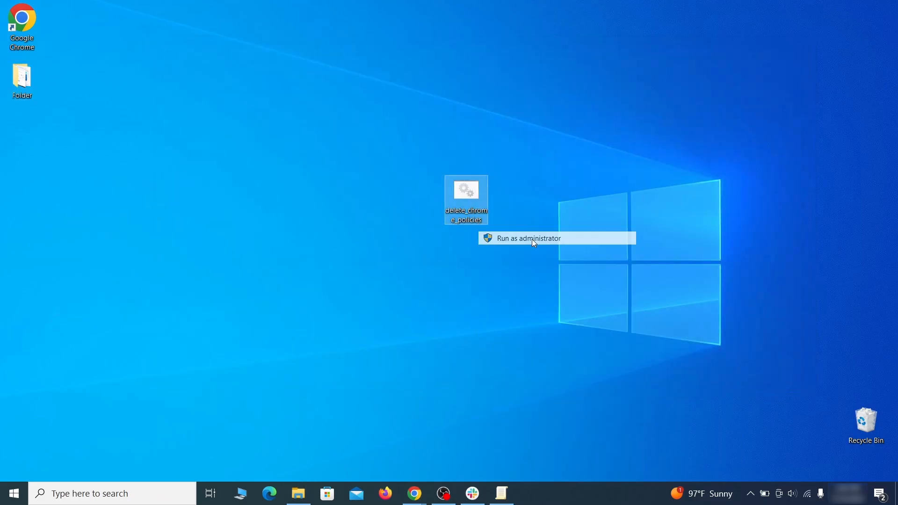
pyautogui.click(527, 239)
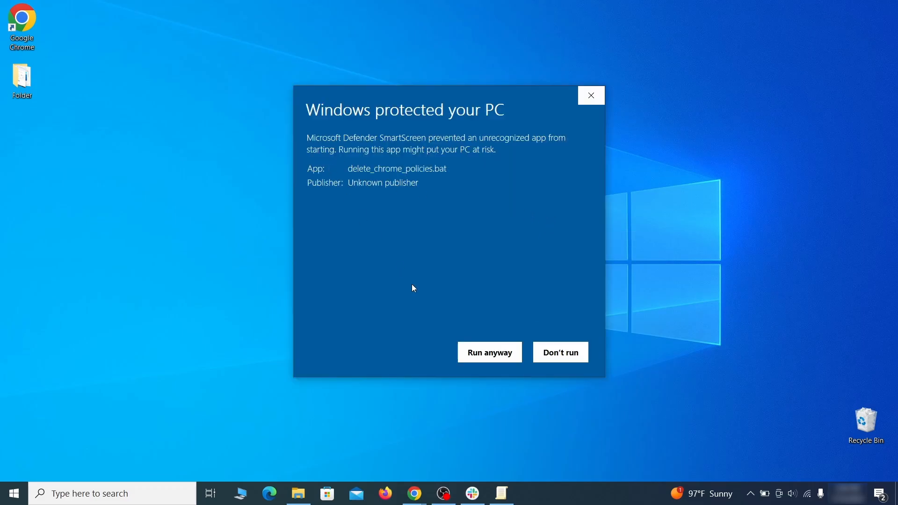
pyautogui.click(489, 351)
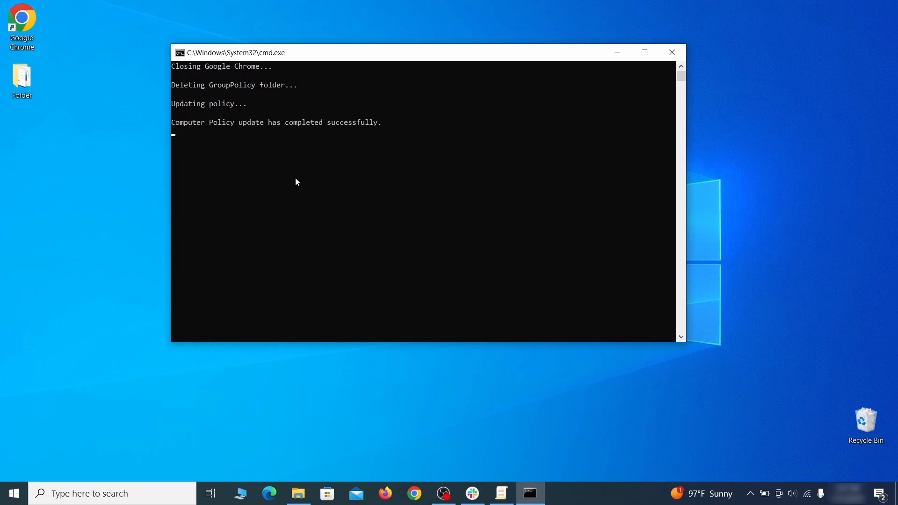
pyautogui.moveTo(306, 140)
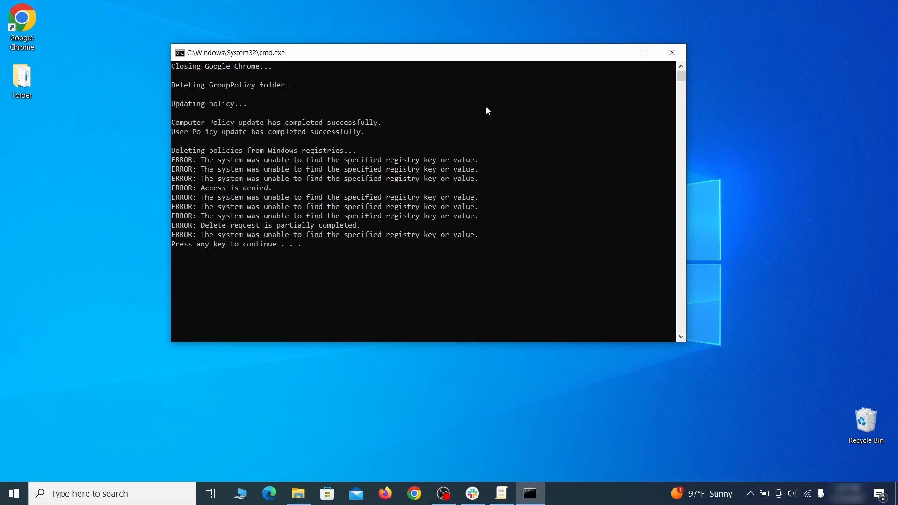
pyautogui.press('enter')
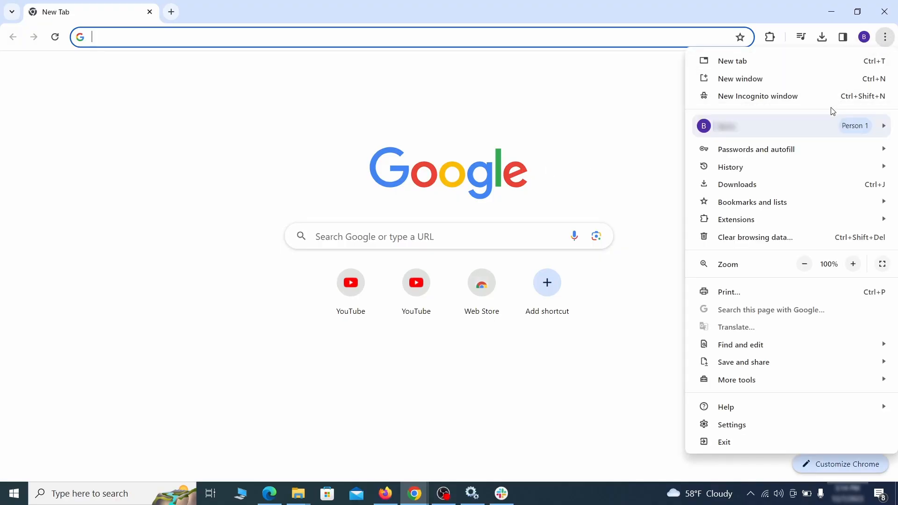
pyautogui.moveTo(736, 219)
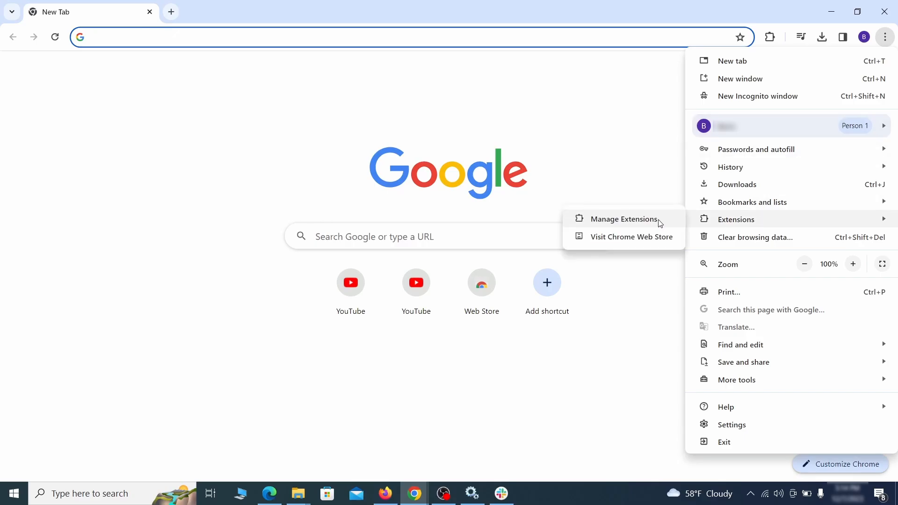
# Step: Show Chrome's Manage Extensions page listing Add to Zola Button and Google Docs Offline
pyautogui.click(623, 219)
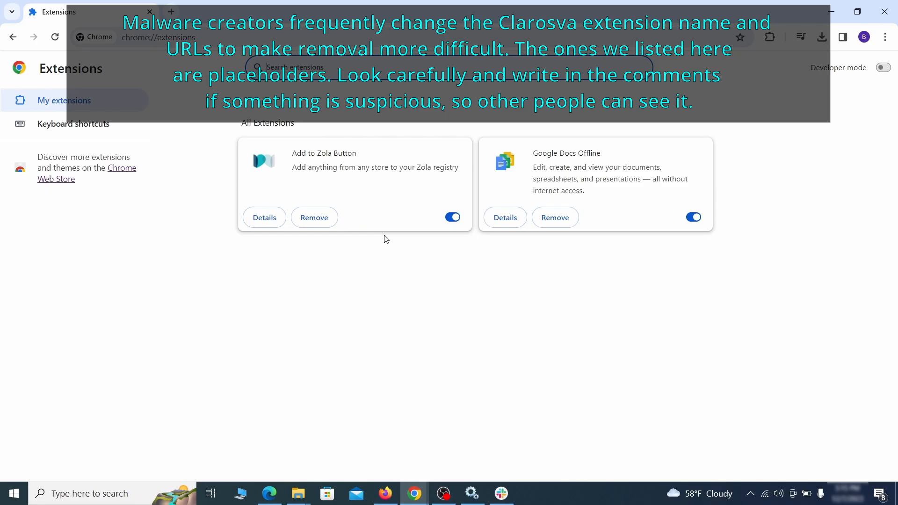
pyautogui.moveTo(452, 217)
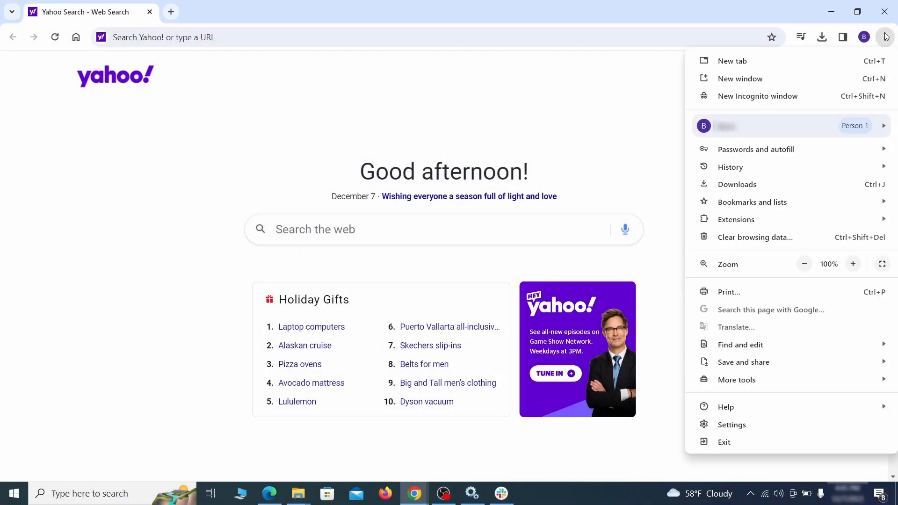
# Step: Clear Chrome's browsing history, cookies, cache and site data from Privacy and security
pyautogui.click(732, 425)
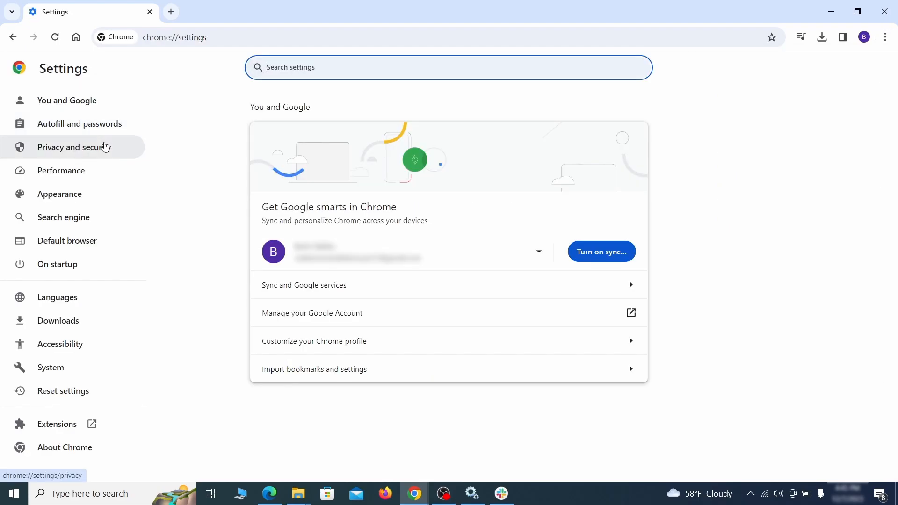
pyautogui.click(73, 147)
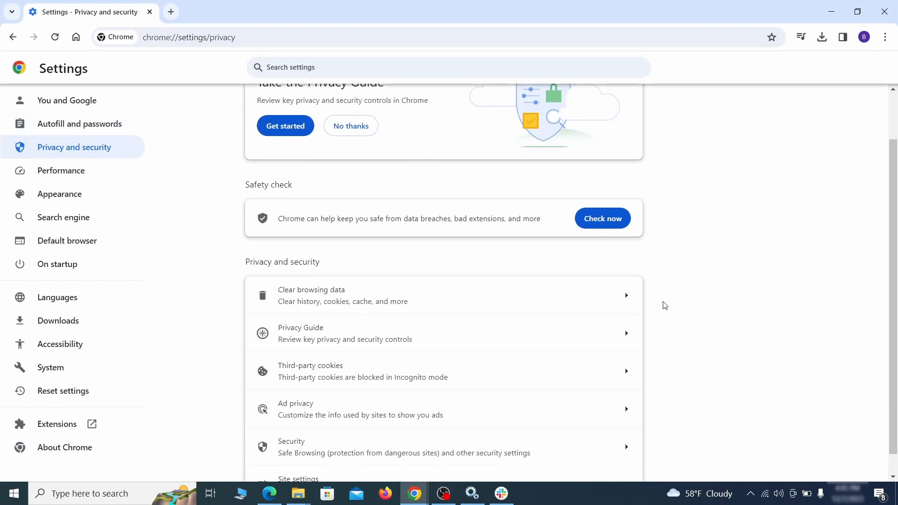
pyautogui.click(312, 294)
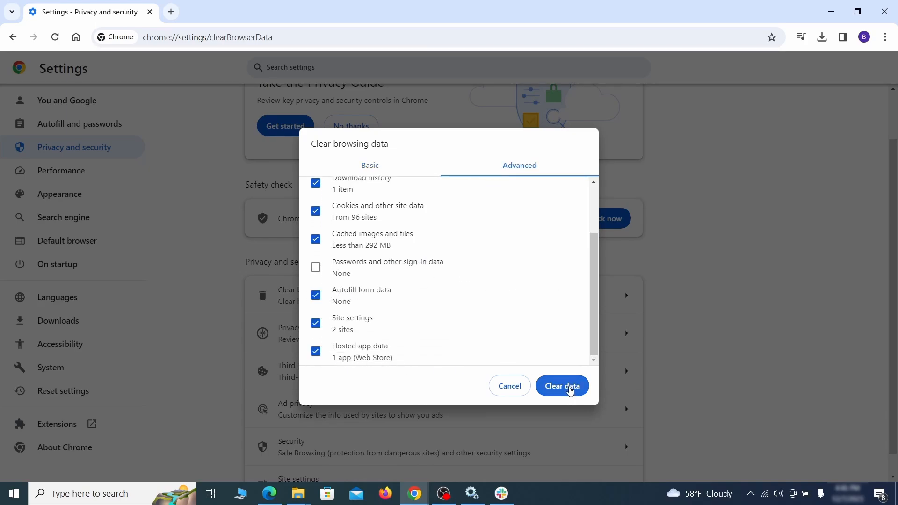
pyautogui.click(561, 386)
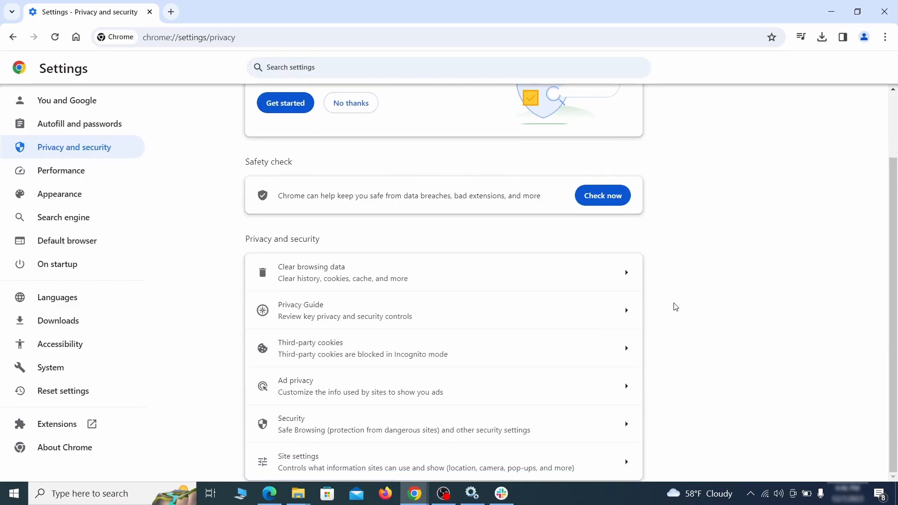
# Step: Review Site settings and the third-party cookie options
pyautogui.click(297, 462)
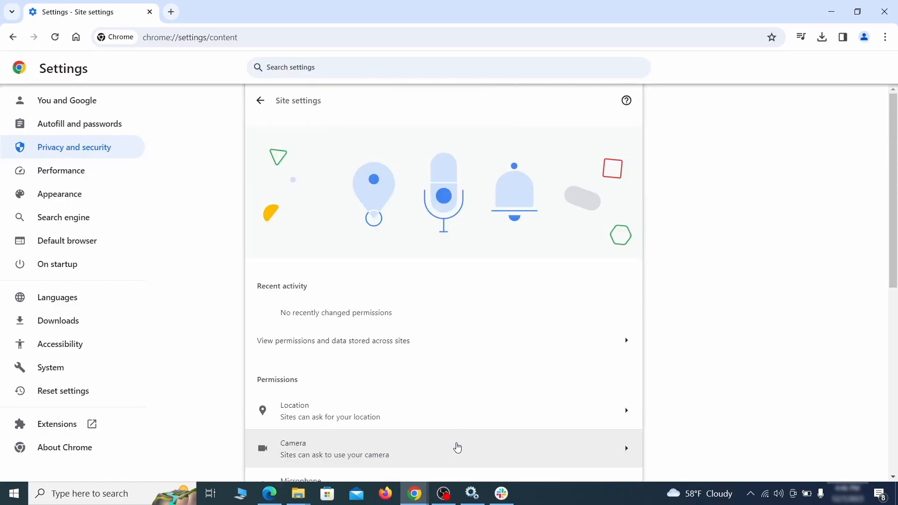
pyautogui.scroll(-3)
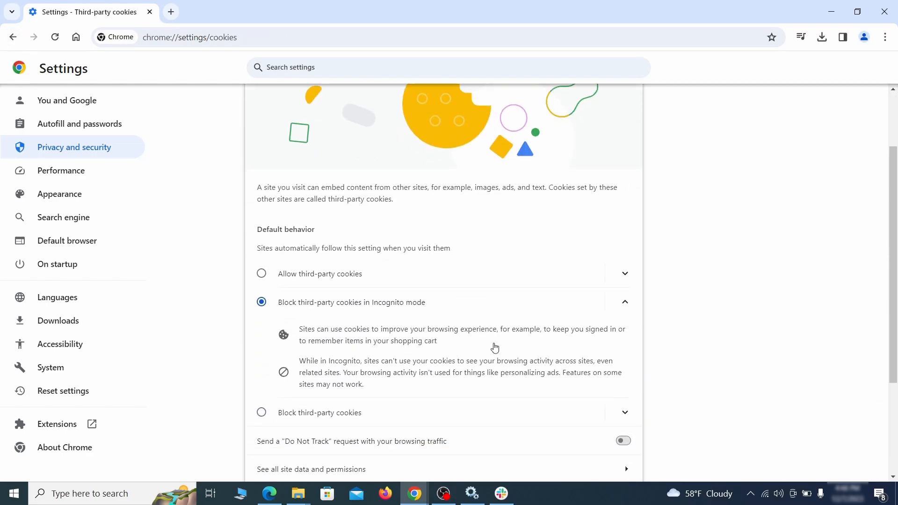
pyautogui.scroll(-3)
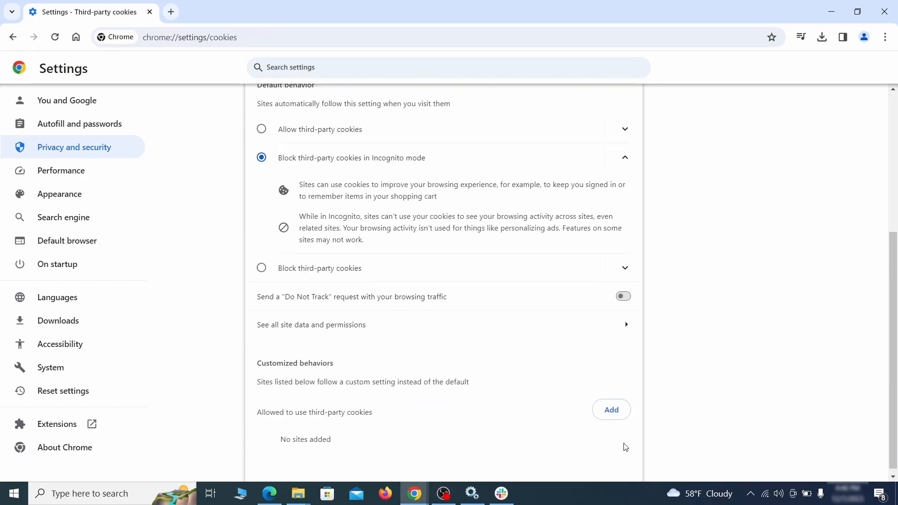
# Step: Replace the rogue home address in Appearance and delete the ExampleRougeURL.com site-search shortcut
pyautogui.click(59, 194)
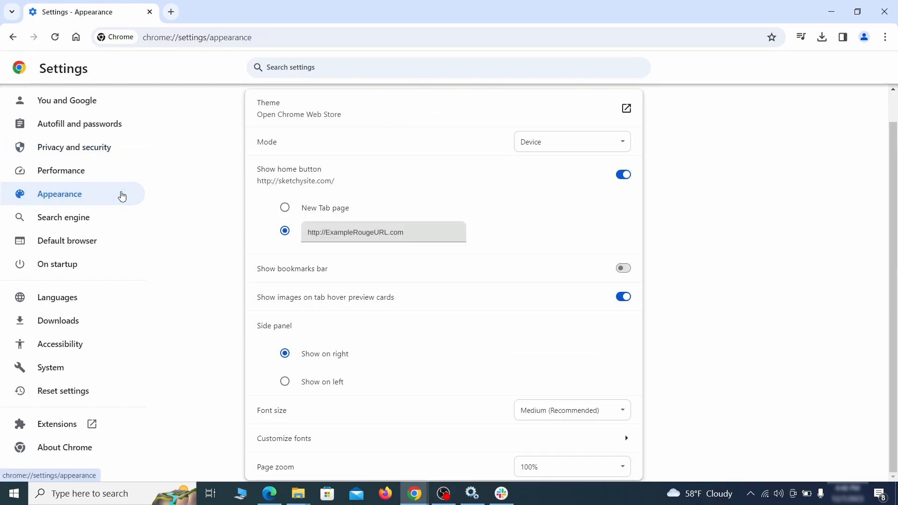
pyautogui.moveTo(373, 209)
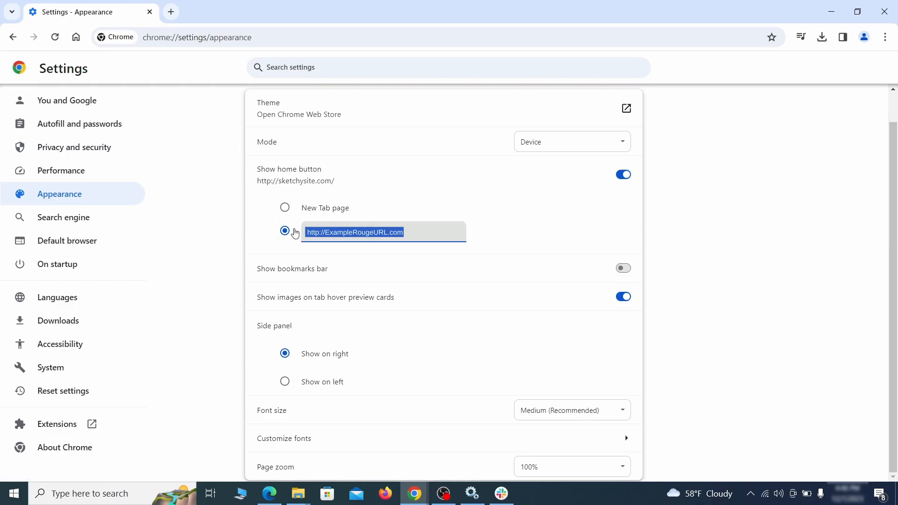
pyautogui.click(622, 174)
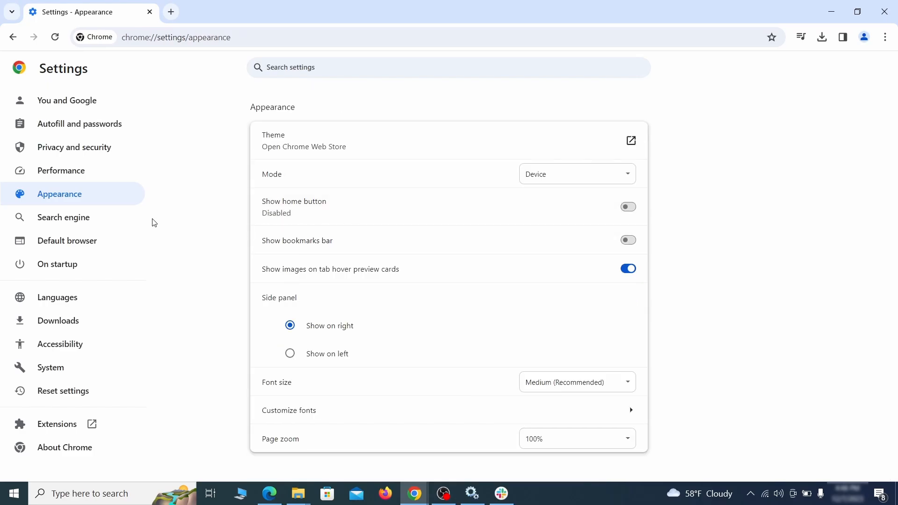
pyautogui.click(63, 217)
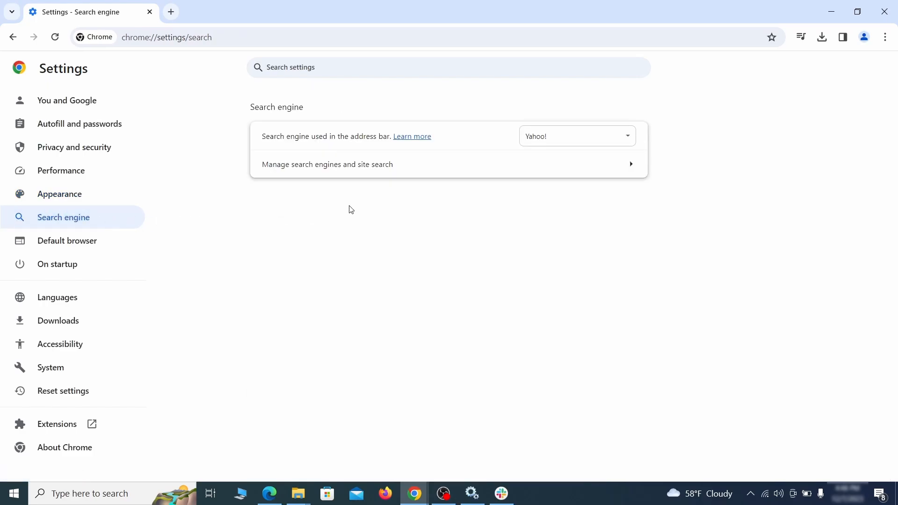
pyautogui.click(576, 136)
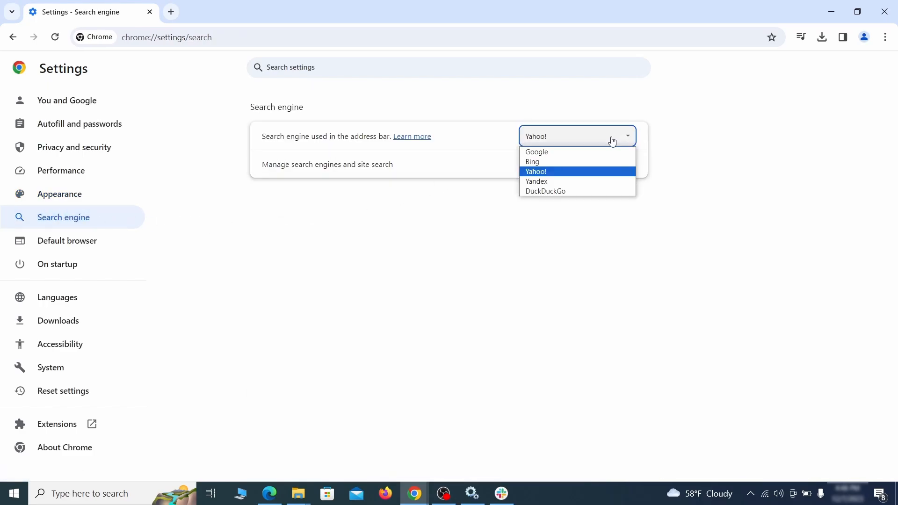
pyautogui.click(326, 165)
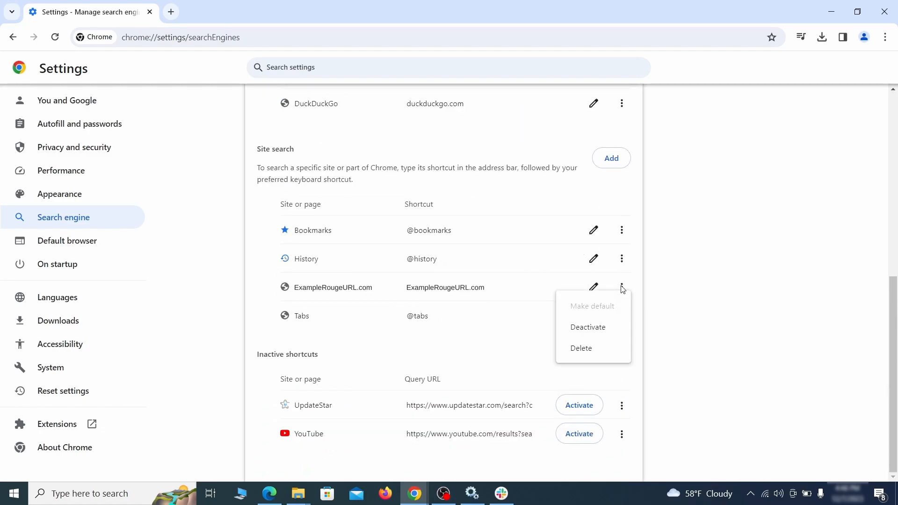
pyautogui.click(581, 348)
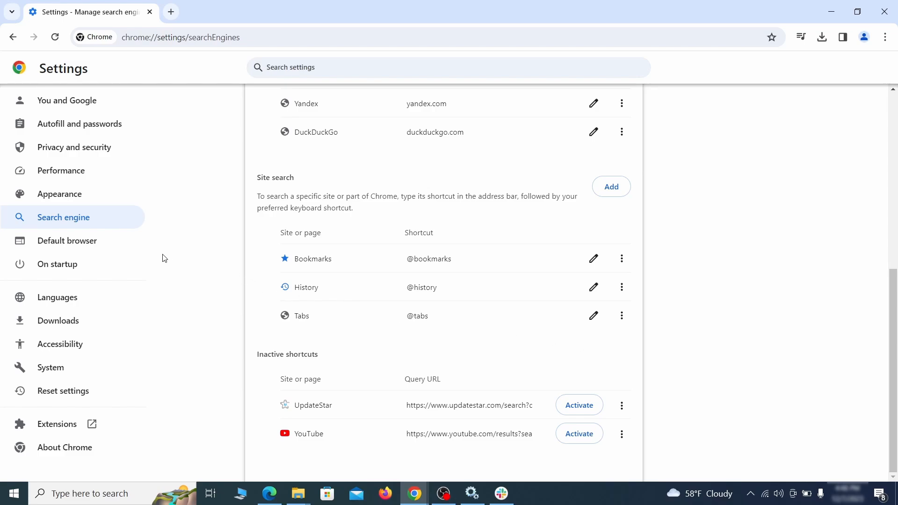
# Step: Remove the ExampleRougeURL.com page from Chrome's On startup list
pyautogui.click(57, 264)
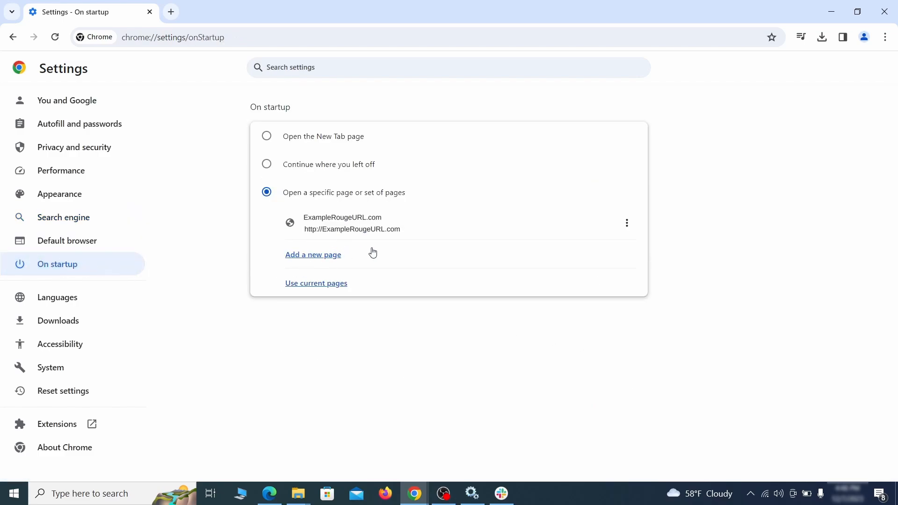
pyautogui.moveTo(626, 222)
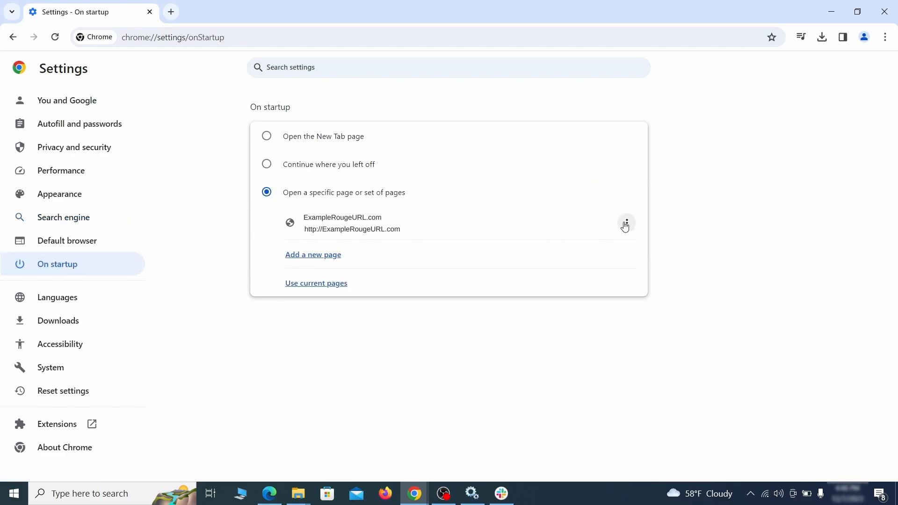
pyautogui.click(626, 223)
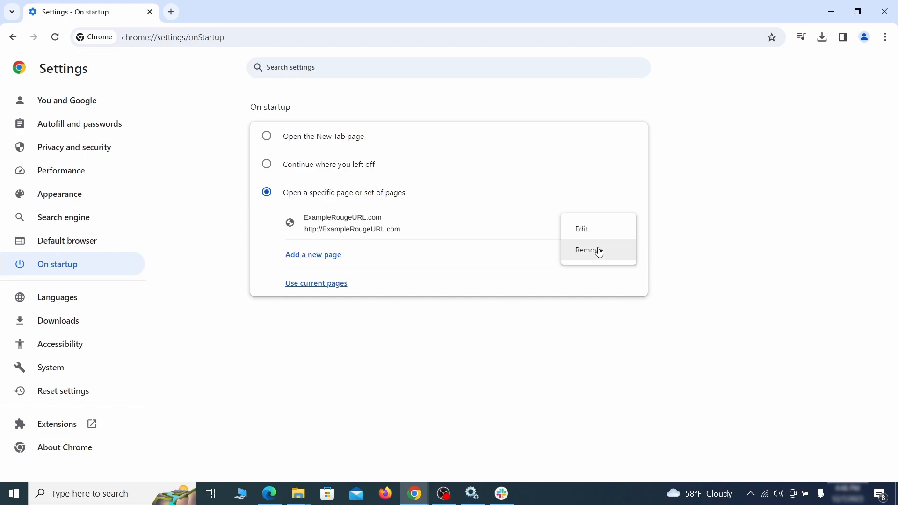
pyautogui.click(588, 250)
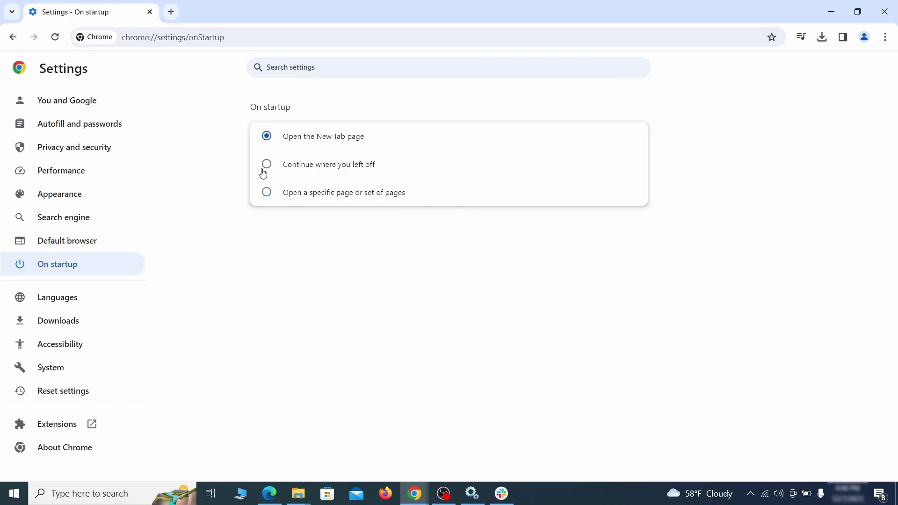
pyautogui.click(385, 493)
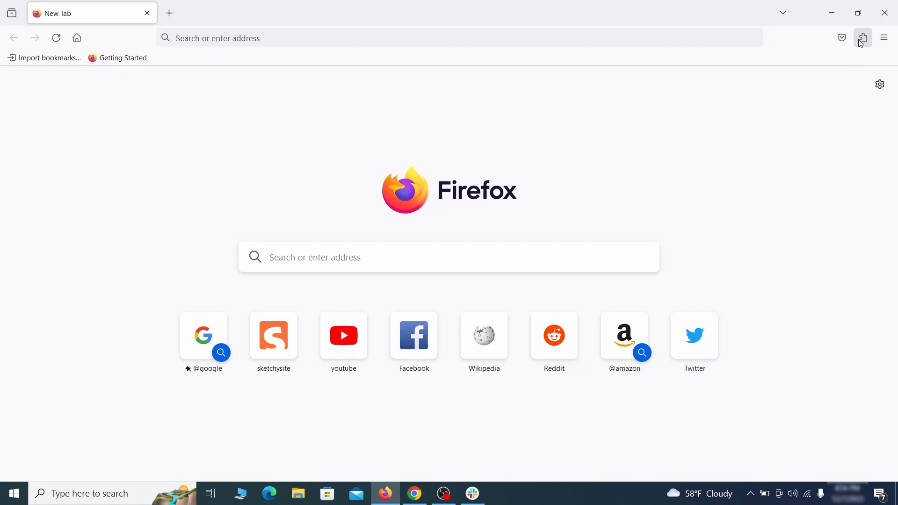
# Step: Remove the Contenu+ extension from Firefox's add-ons manager
pyautogui.click(863, 38)
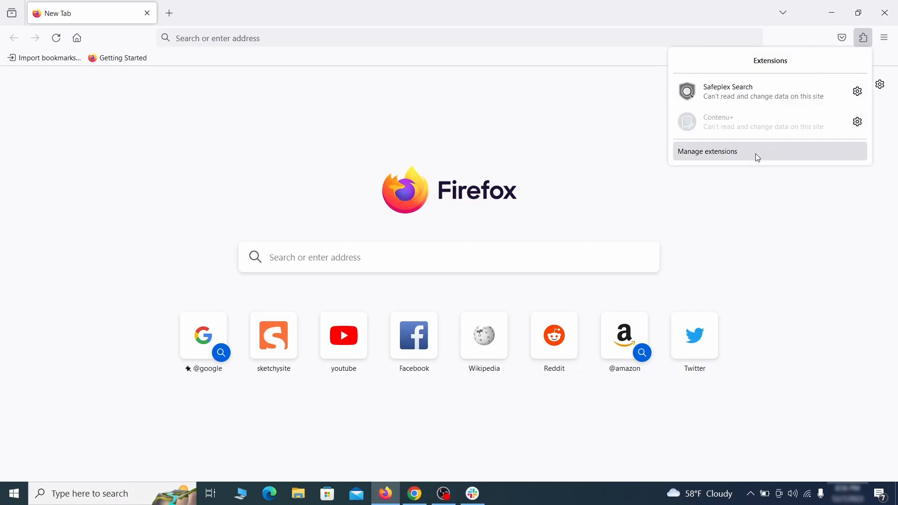
pyautogui.click(707, 152)
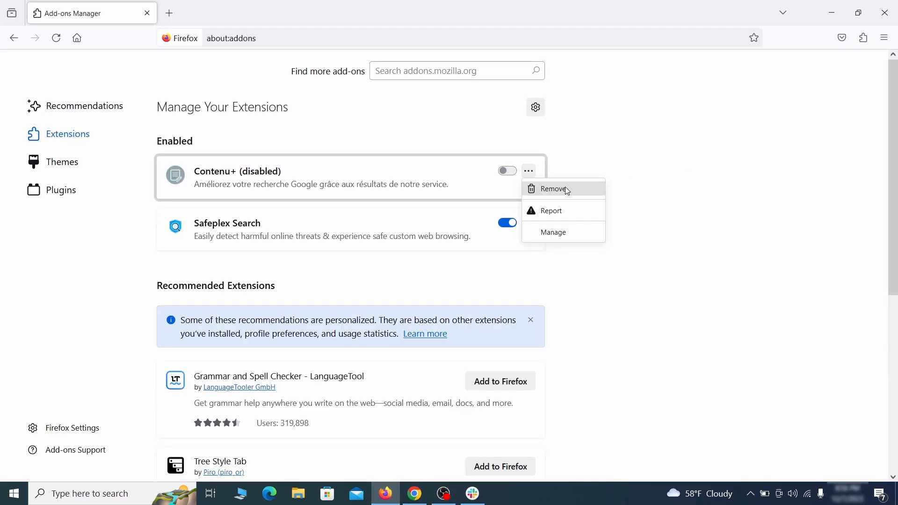
pyautogui.click(553, 189)
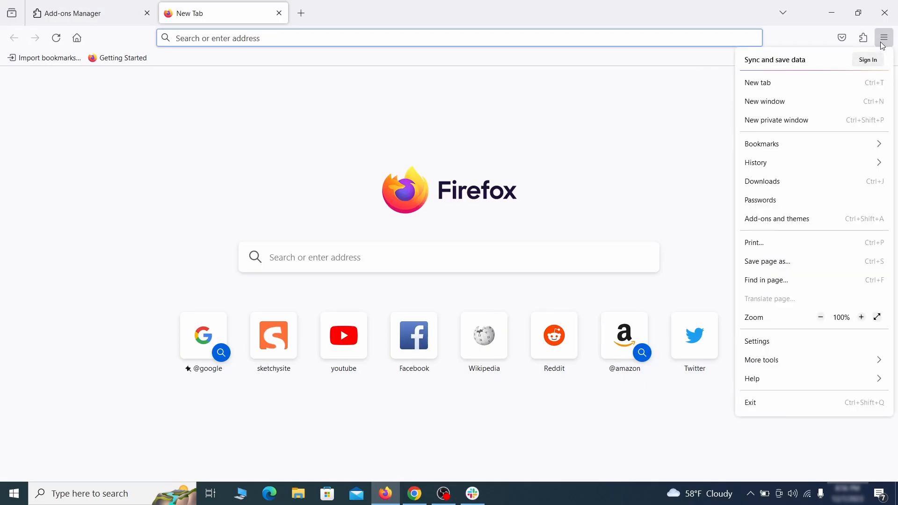
pyautogui.moveTo(774, 343)
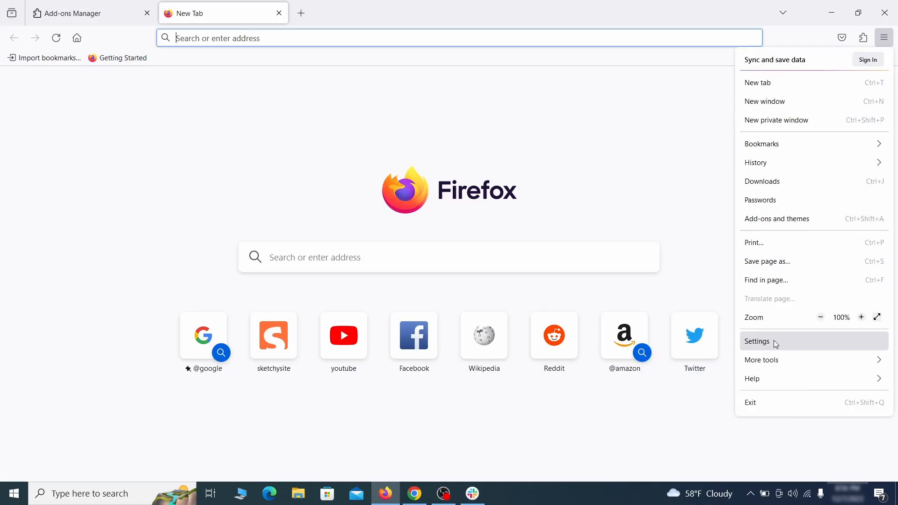
# Step: Clear ExampleRougeURL.com from Firefox's Homepage and new windows setting
pyautogui.click(757, 341)
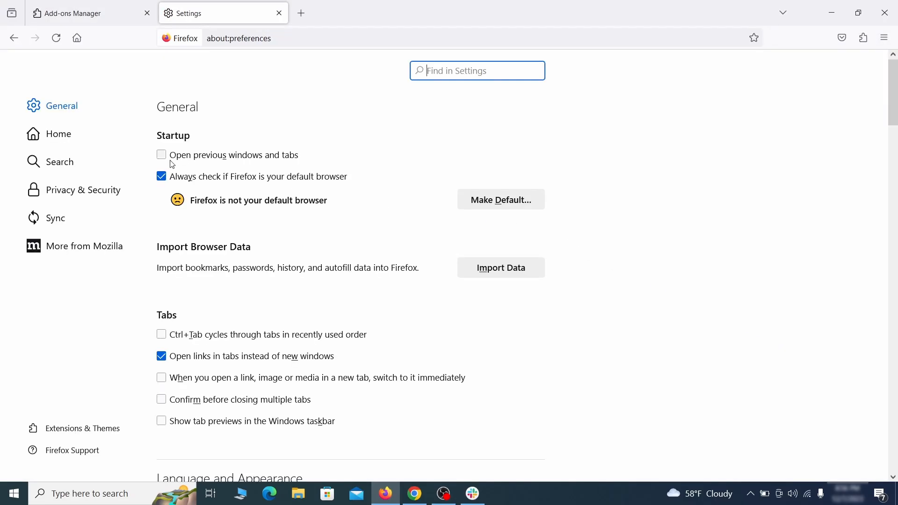
pyautogui.click(58, 133)
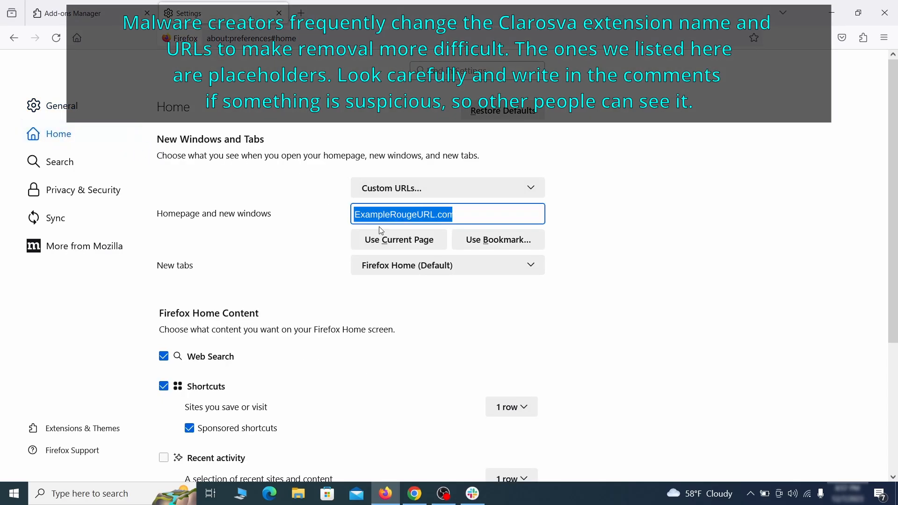
pyautogui.press('Delete')
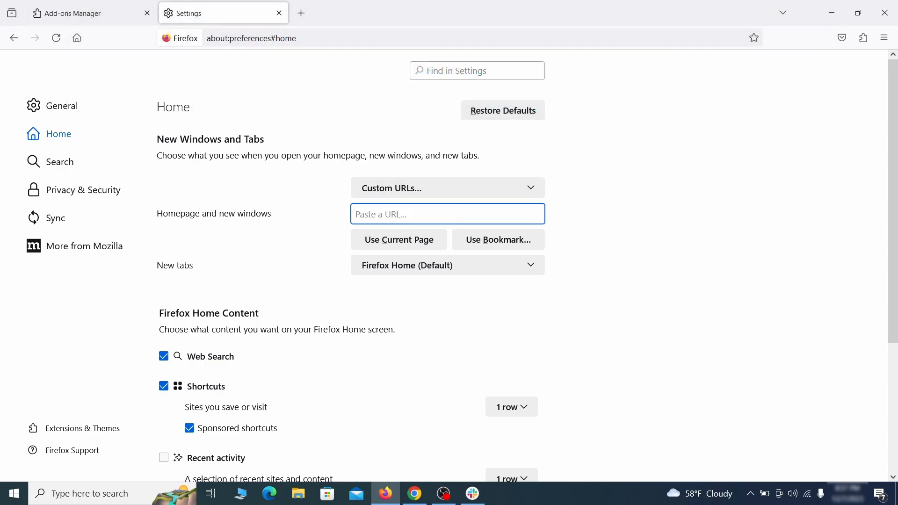
# Step: Remove the web search by Yahoo (Safeplex Search) engine from Firefox's Search Shortcuts
pyautogui.click(58, 162)
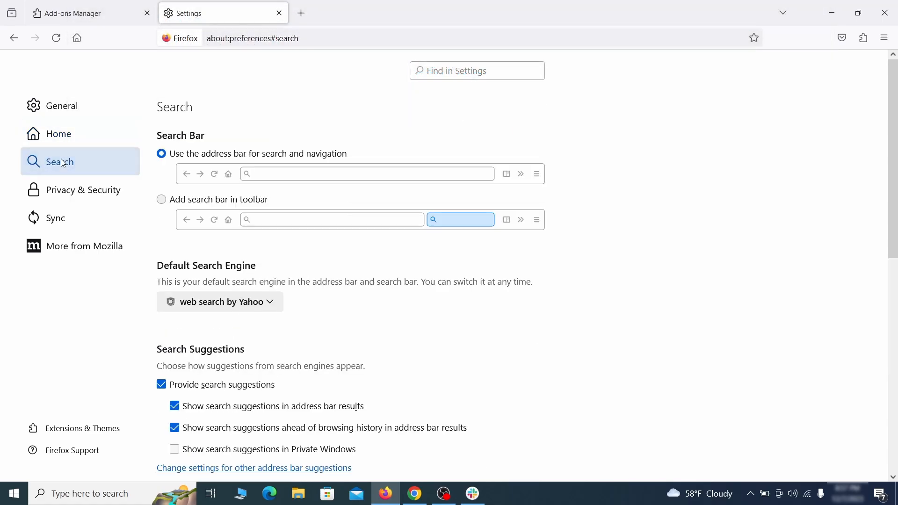
pyautogui.scroll(-3)
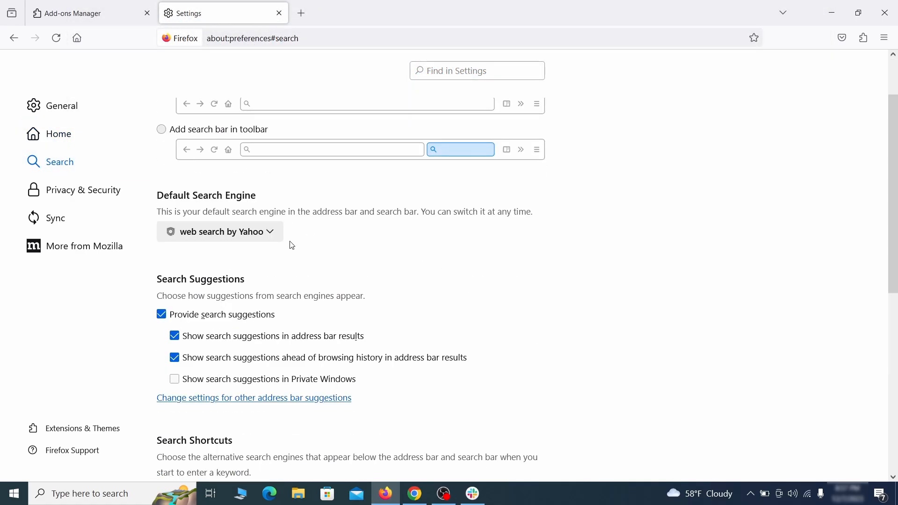
pyautogui.moveTo(248, 251)
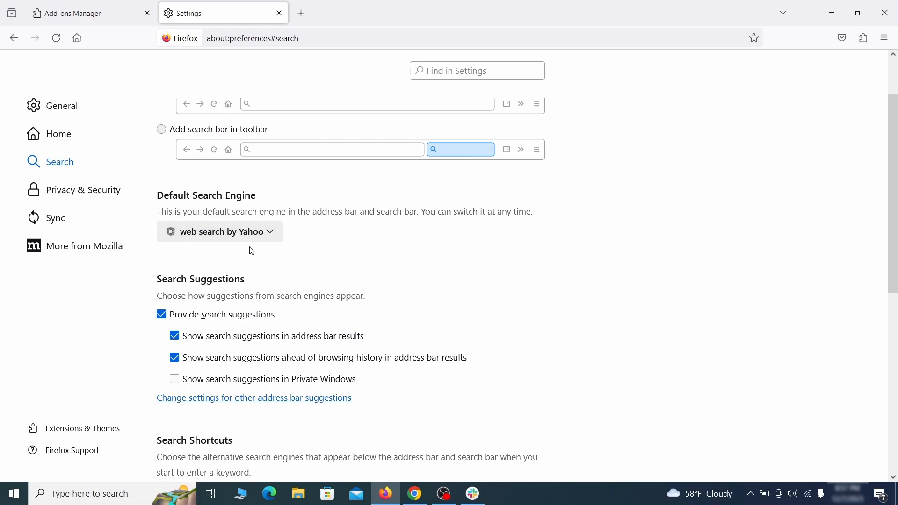
pyautogui.click(219, 231)
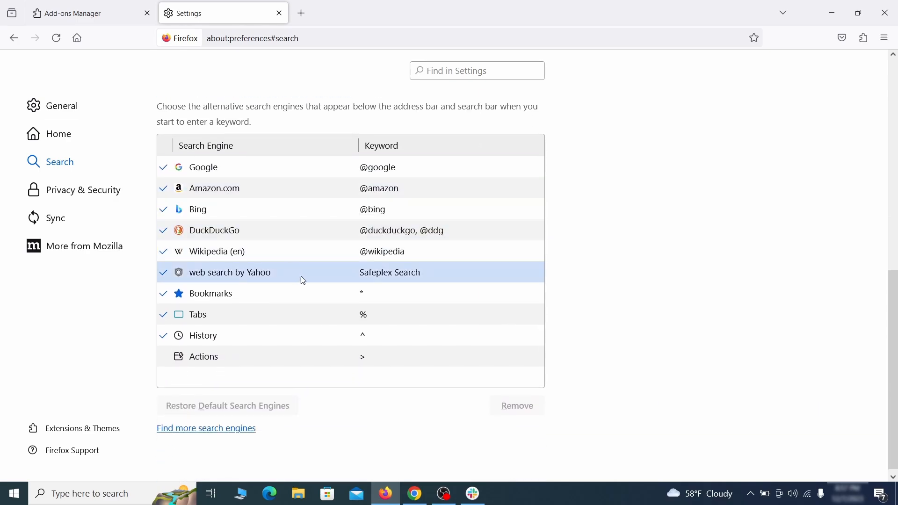
pyautogui.click(390, 273)
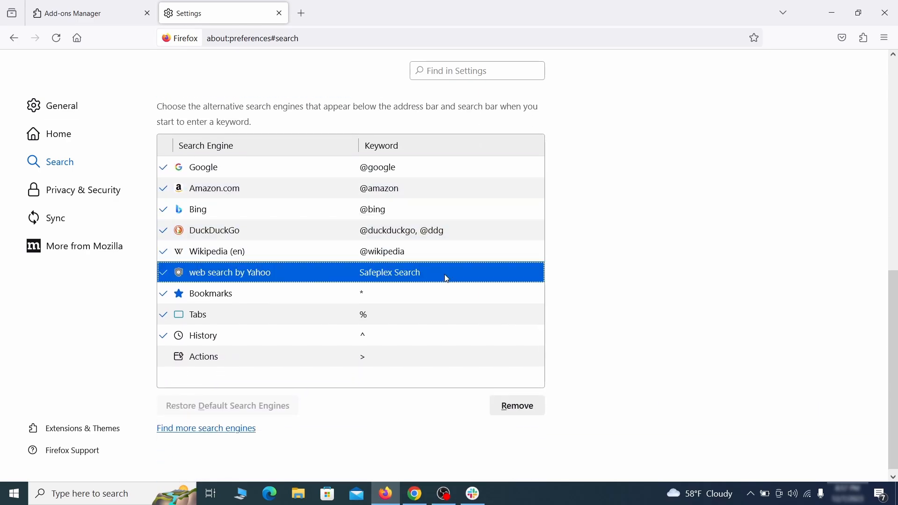
pyautogui.click(516, 405)
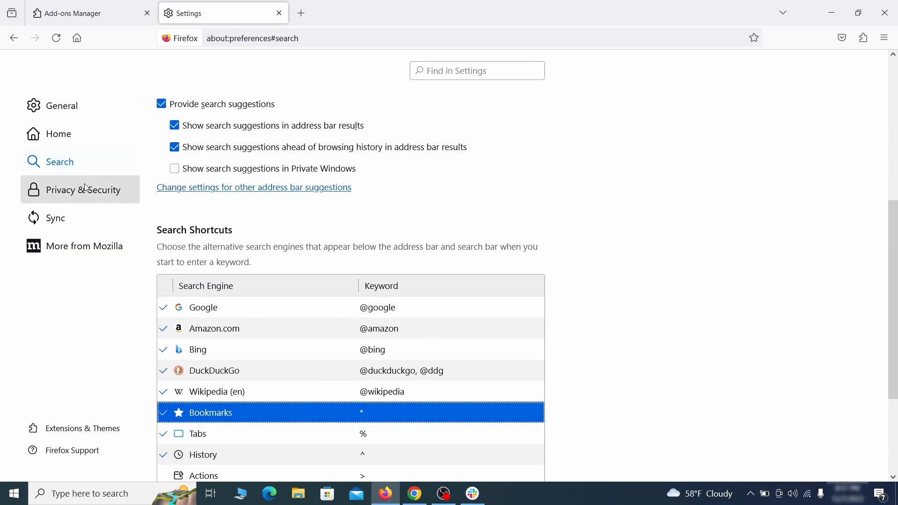
# Step: Clear all Firefox cookies, site data and cached web content from Privacy & Security
pyautogui.click(82, 190)
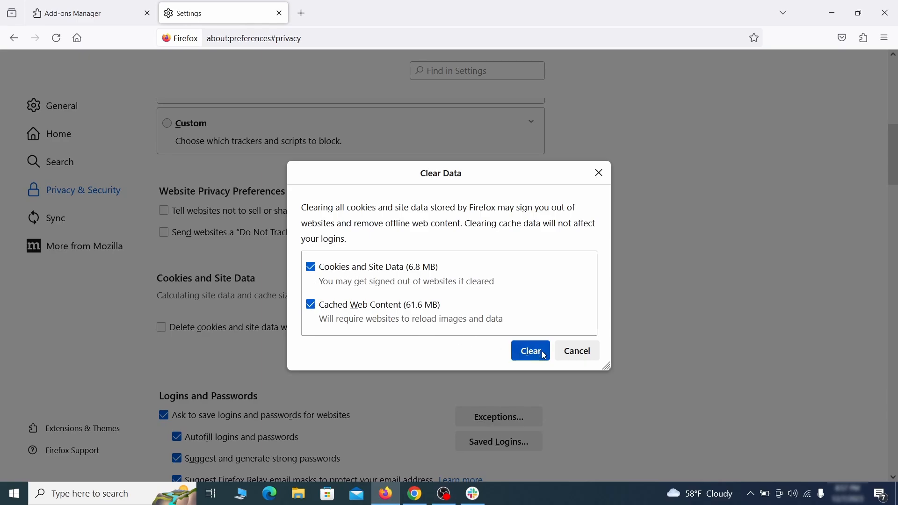
pyautogui.click(530, 351)
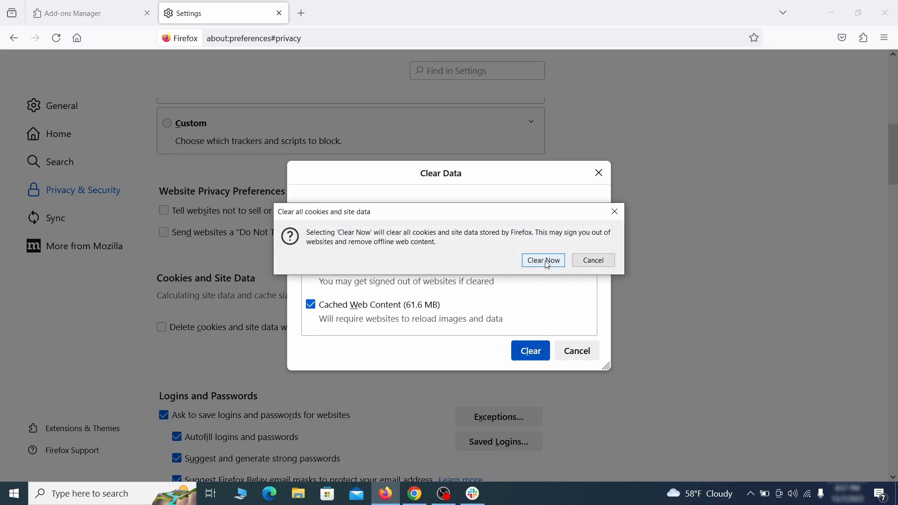
pyautogui.click(542, 260)
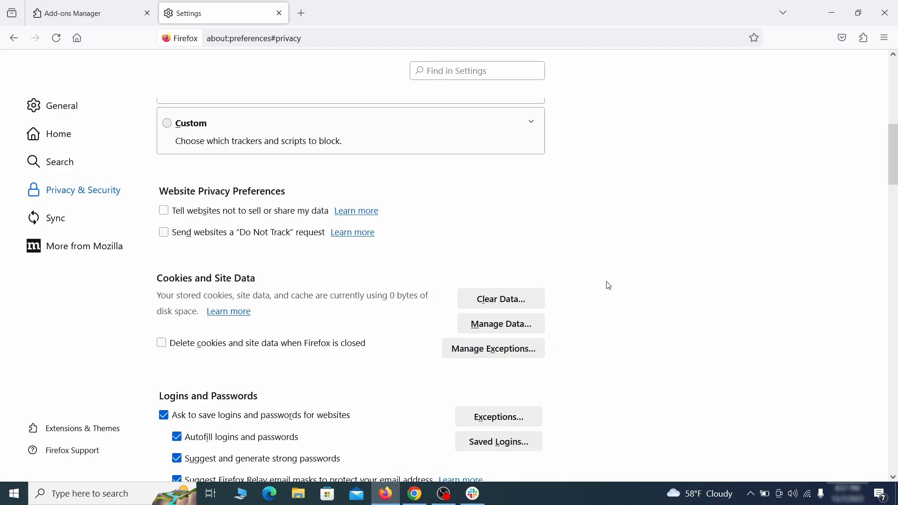
# Step: Review the list of websites allowed to send Firefox notifications
pyautogui.scroll(3)
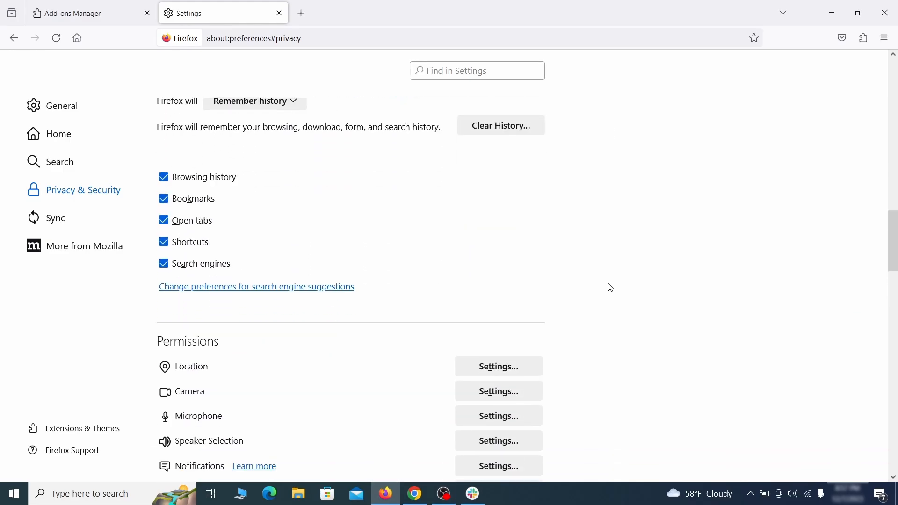
pyautogui.scroll(-3)
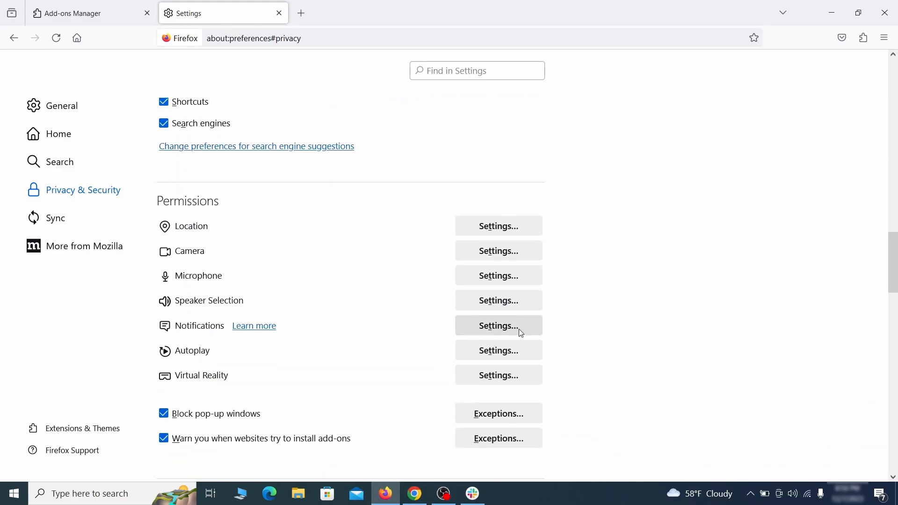
pyautogui.click(497, 325)
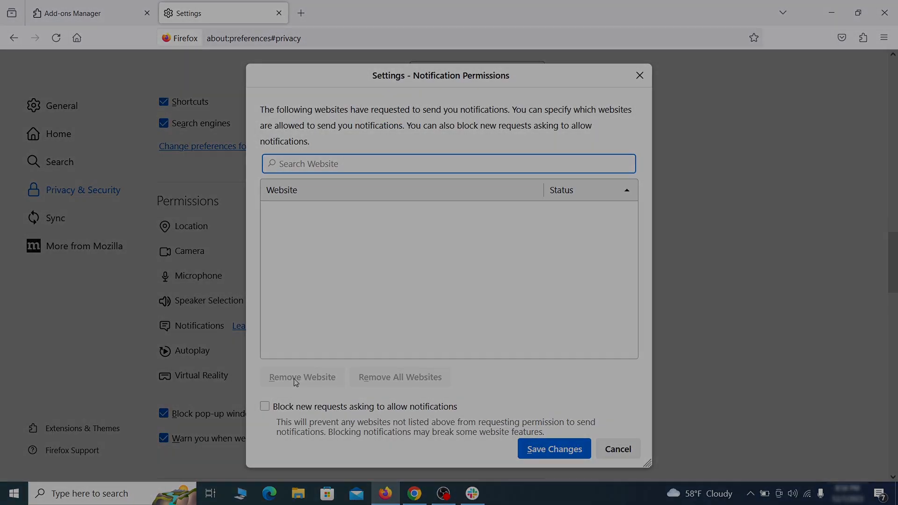
pyautogui.click(269, 493)
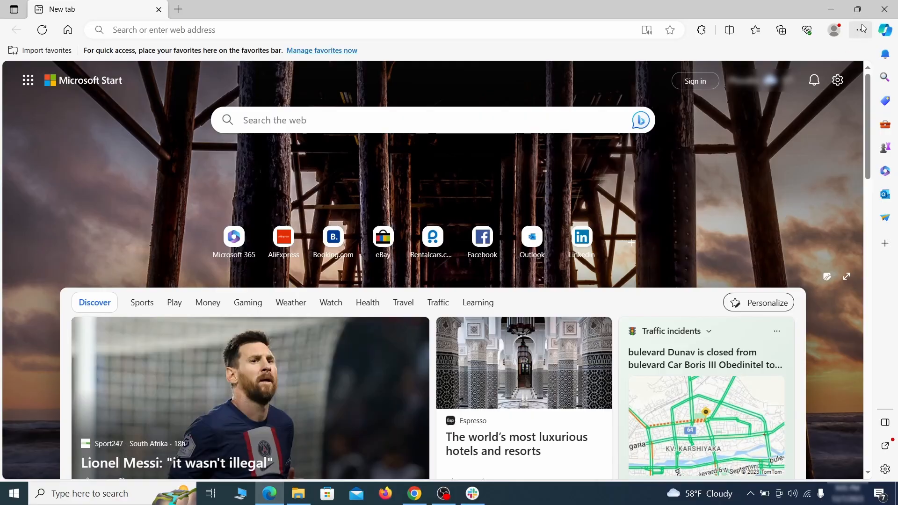
# Step: Remove the Quidco Cashback Reminder extension from Edge's extensions page and confirm
pyautogui.click(701, 30)
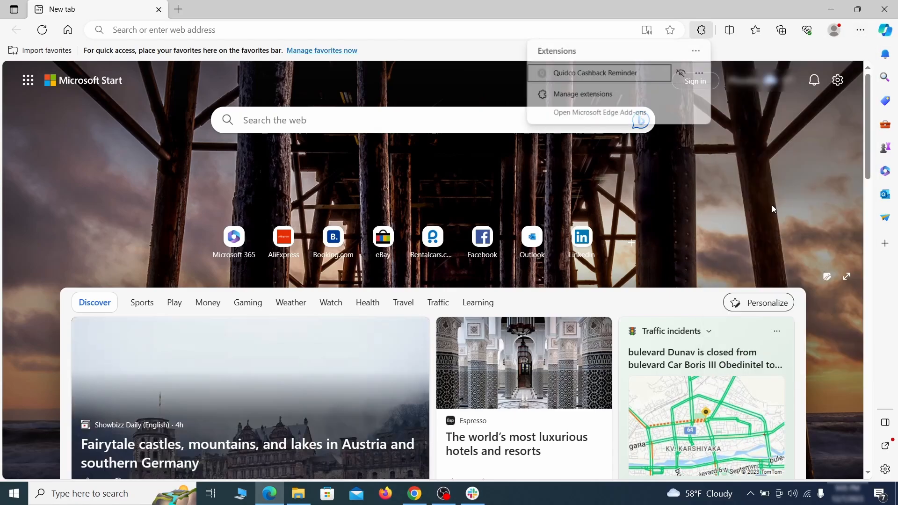
pyautogui.moveTo(581, 94)
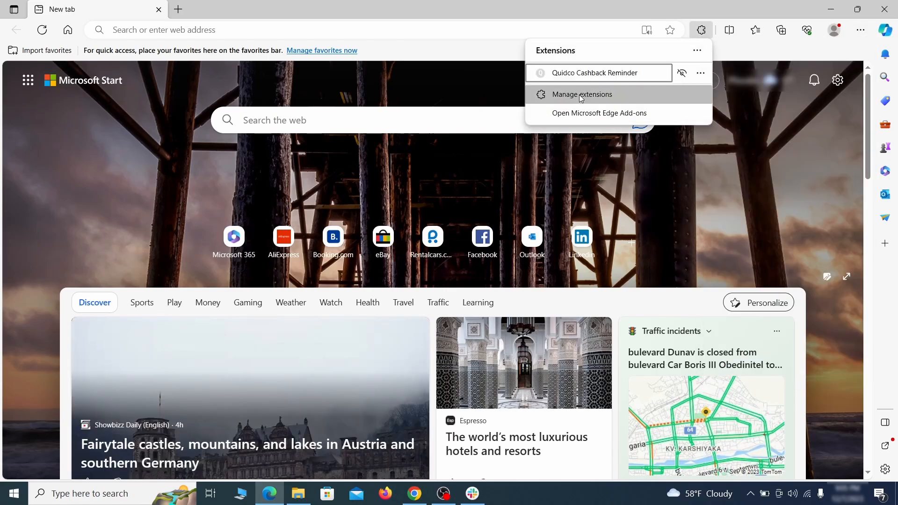
pyautogui.click(581, 94)
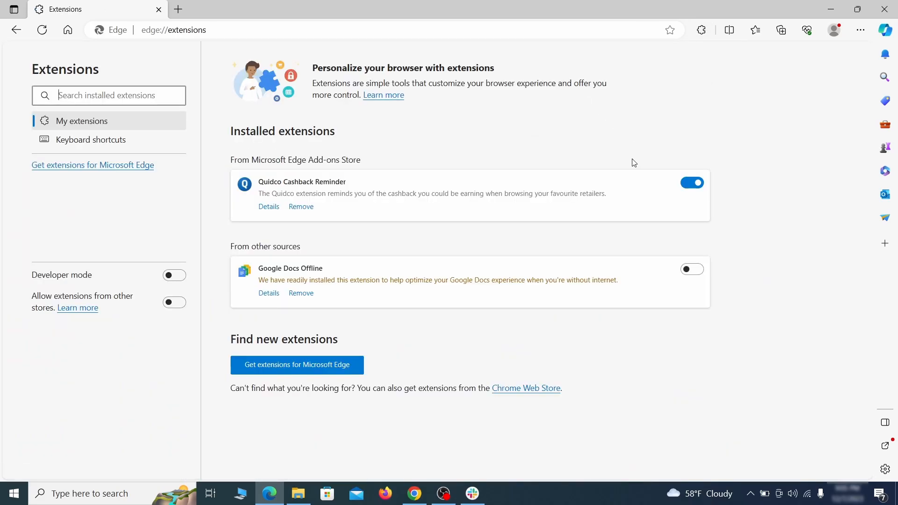
pyautogui.click(693, 183)
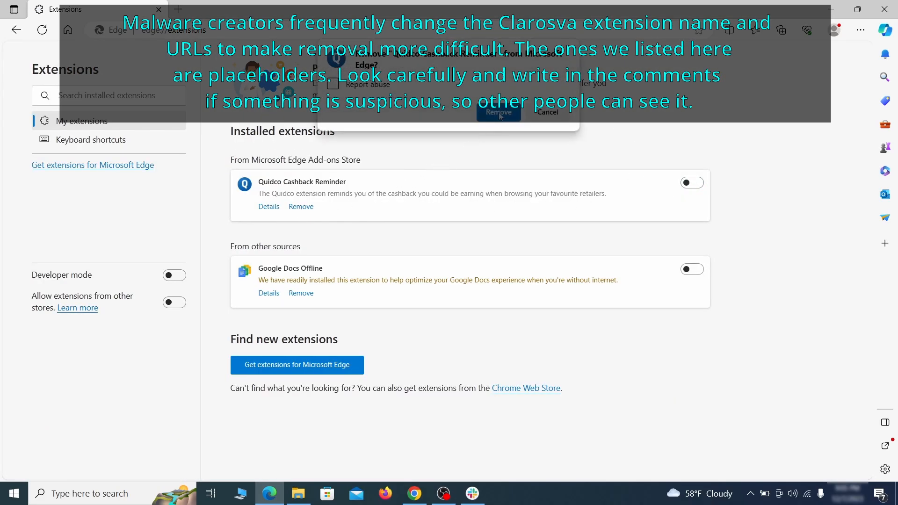
pyautogui.click(859, 30)
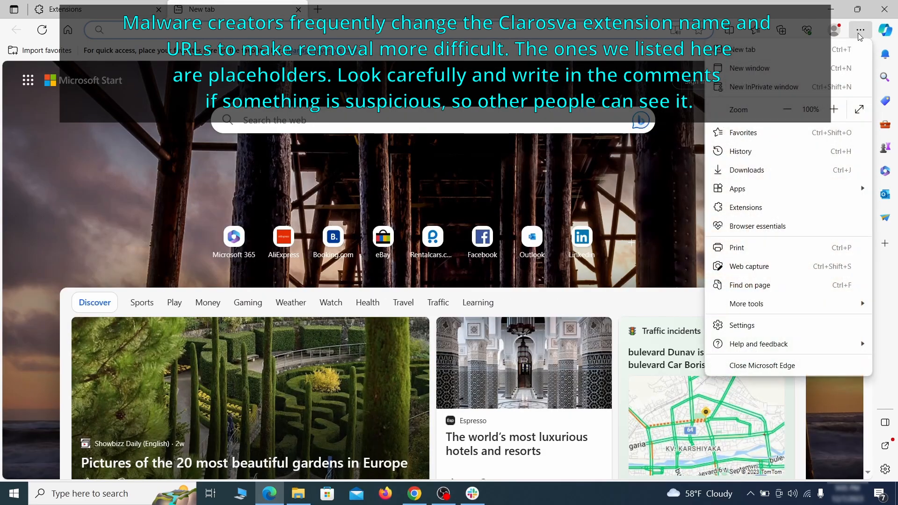
# Step: Make Google the Edge address-bar search engine under Privacy, search, and services
pyautogui.click(741, 325)
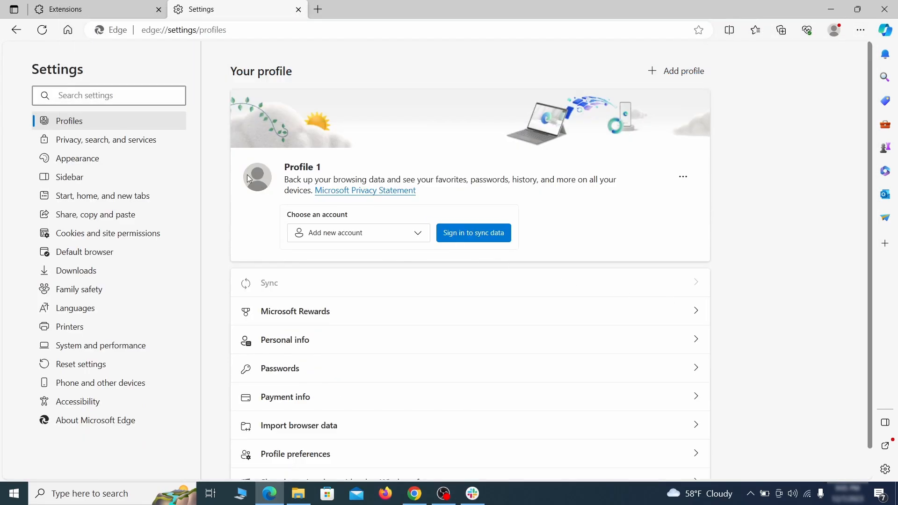
pyautogui.click(105, 139)
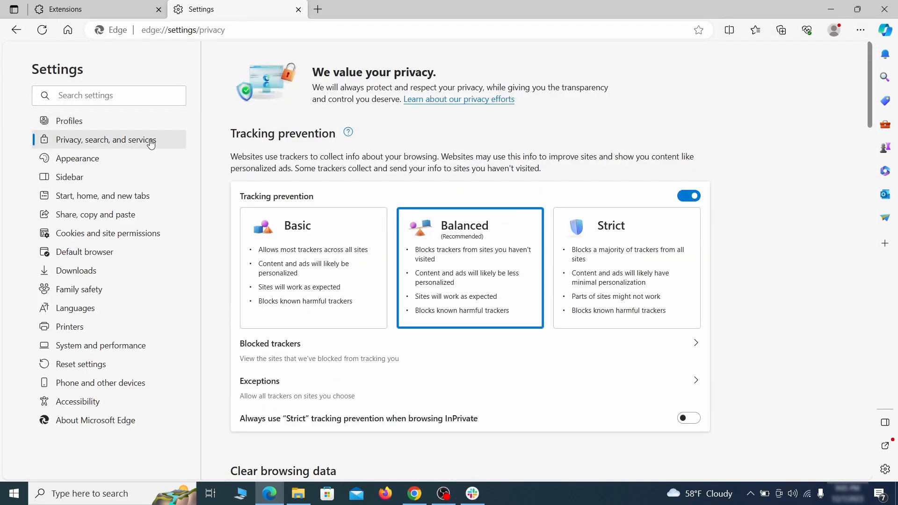
pyautogui.scroll(-3)
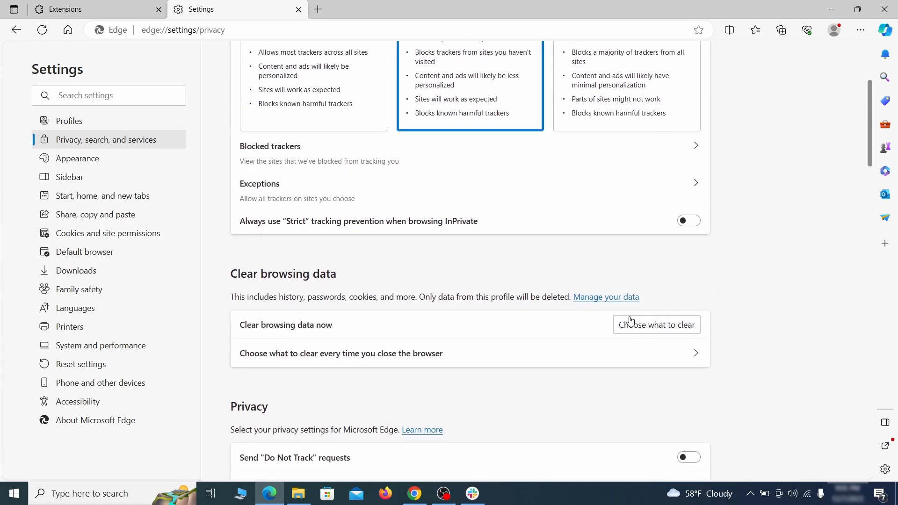
pyautogui.click(657, 325)
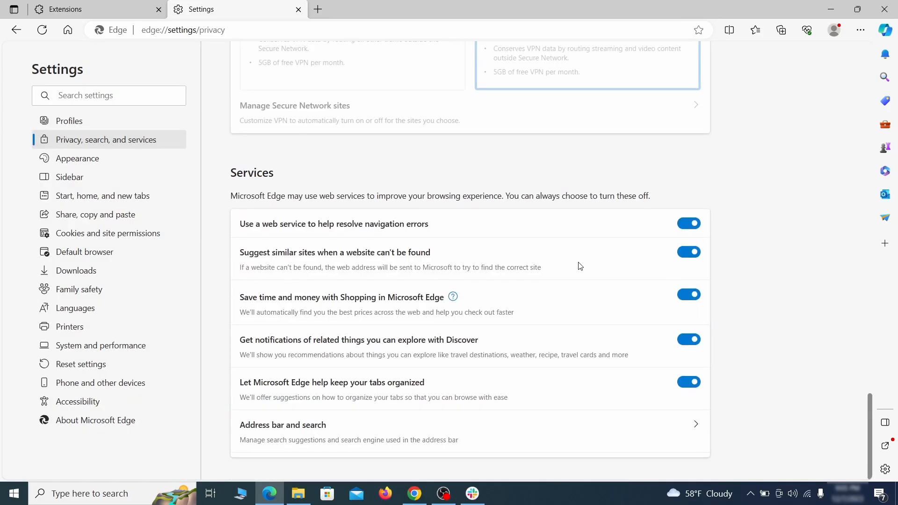
pyautogui.click(282, 425)
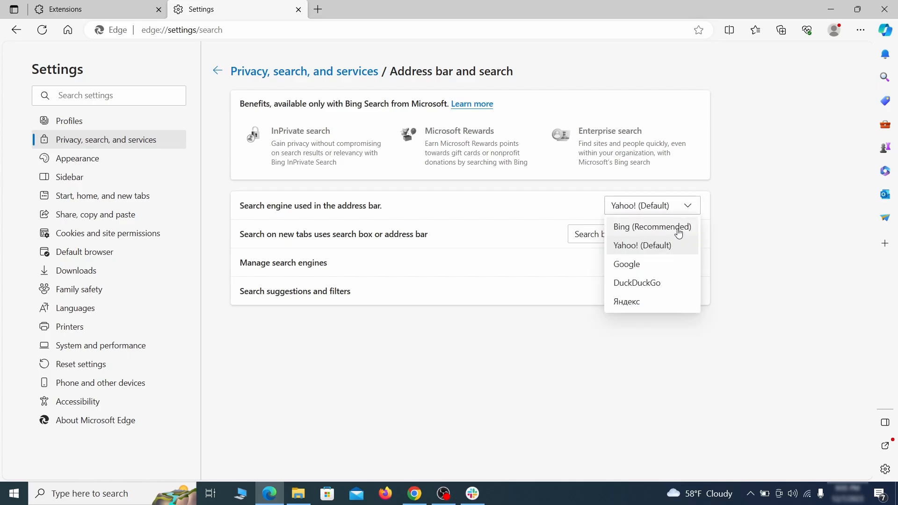
pyautogui.click(627, 264)
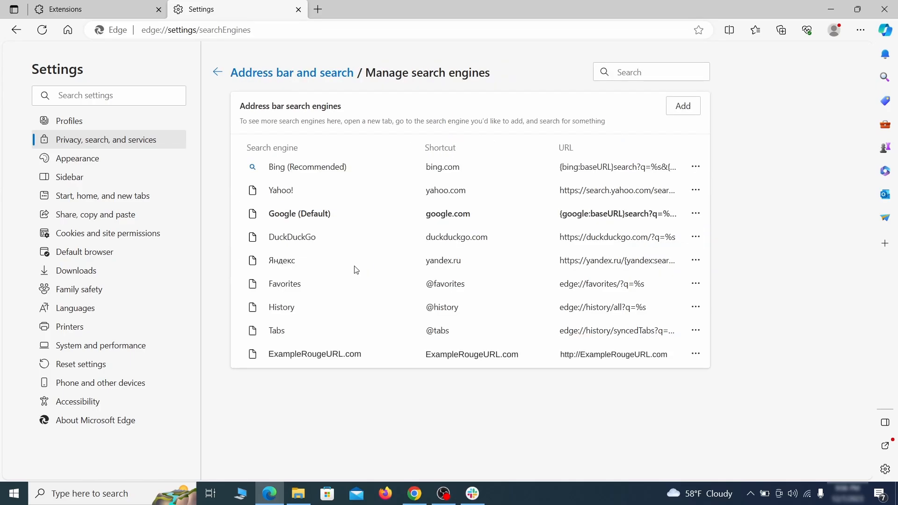
pyautogui.moveTo(292, 373)
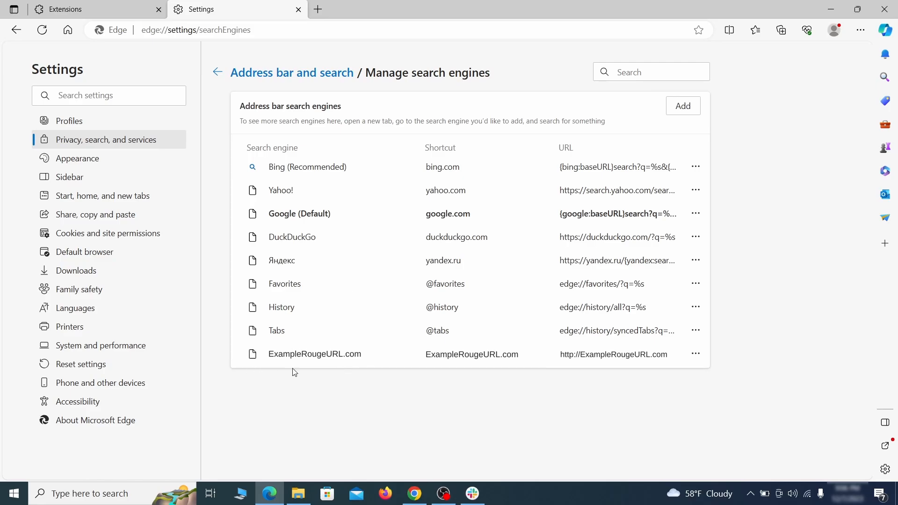
# Step: Remove the ExampleRougeURL.com entry from Edge's search engines list
pyautogui.click(696, 354)
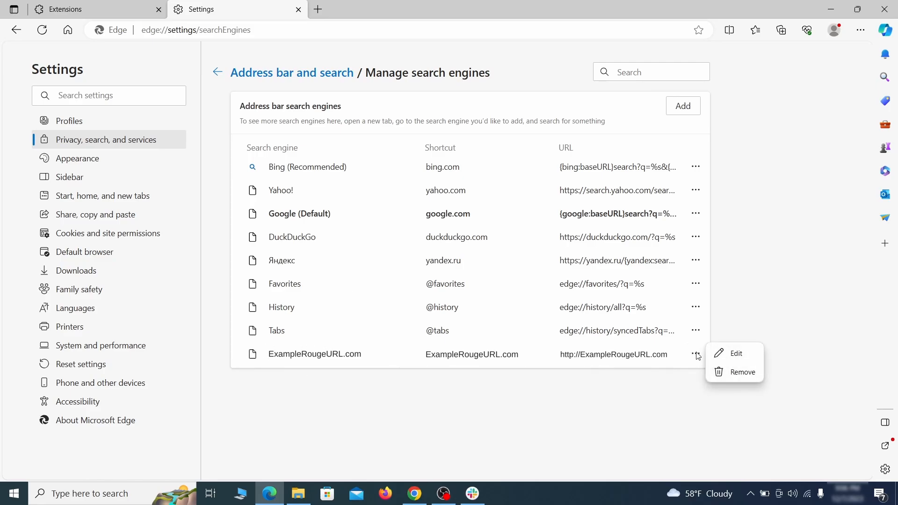
pyautogui.click(743, 372)
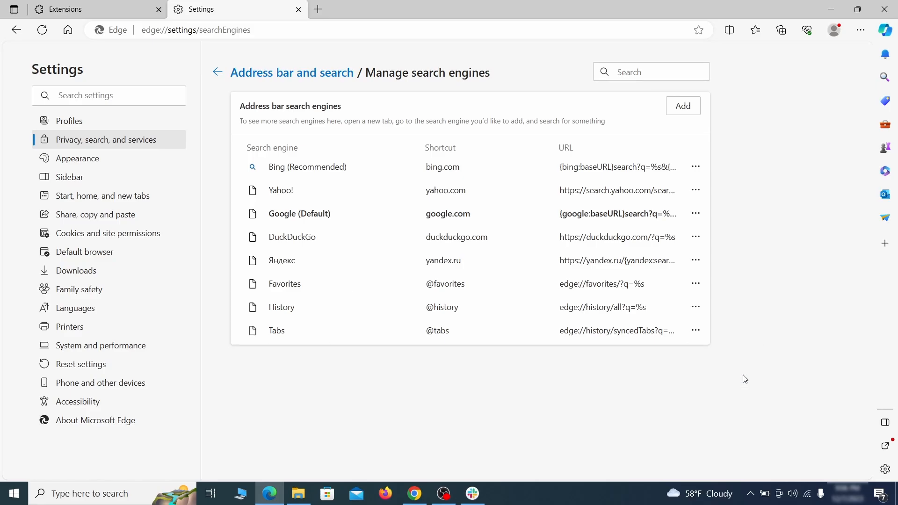
pyautogui.moveTo(103, 196)
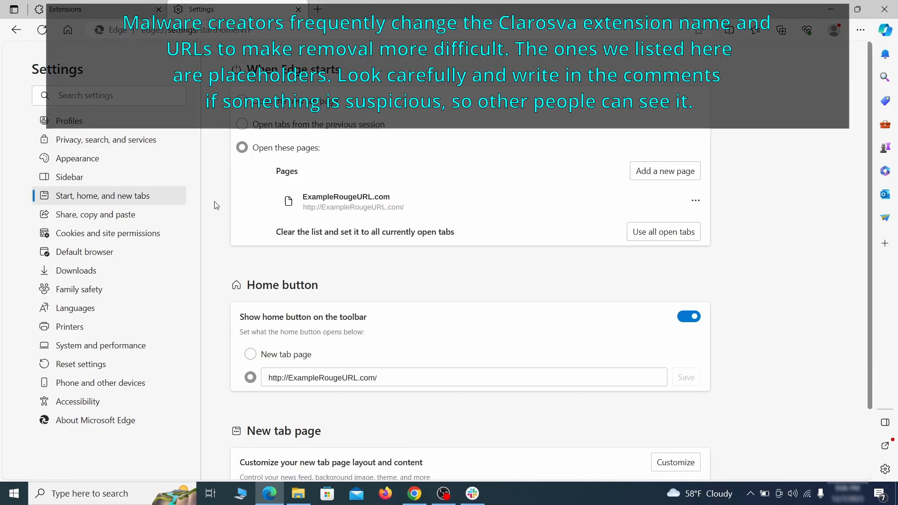
# Step: Delete the ExampleRougeURL.com startup page, clear the home URL and use New tab page
pyautogui.click(696, 201)
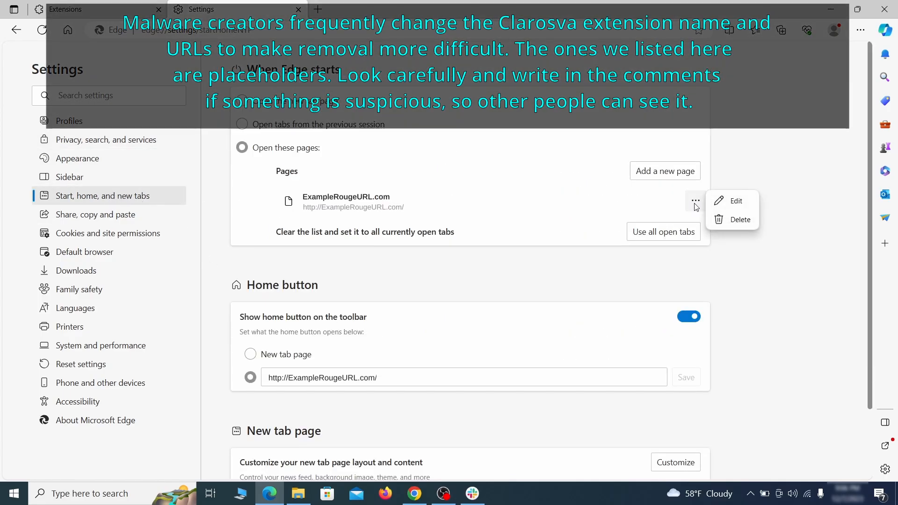
pyautogui.click(739, 218)
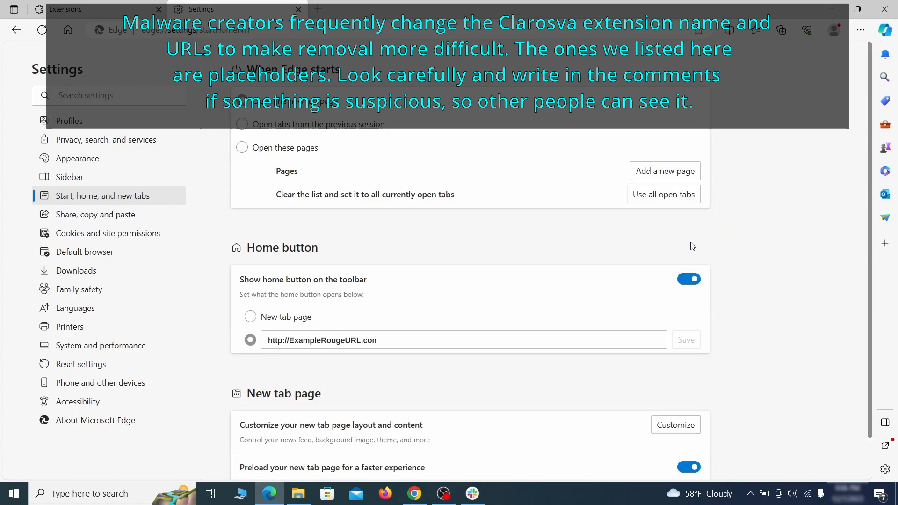
pyautogui.tripleClick(322, 340)
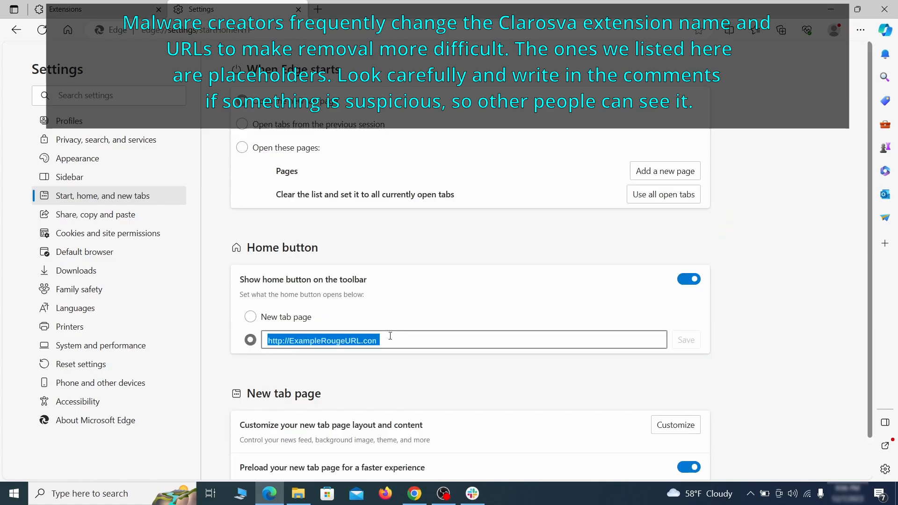
pyautogui.click(249, 318)
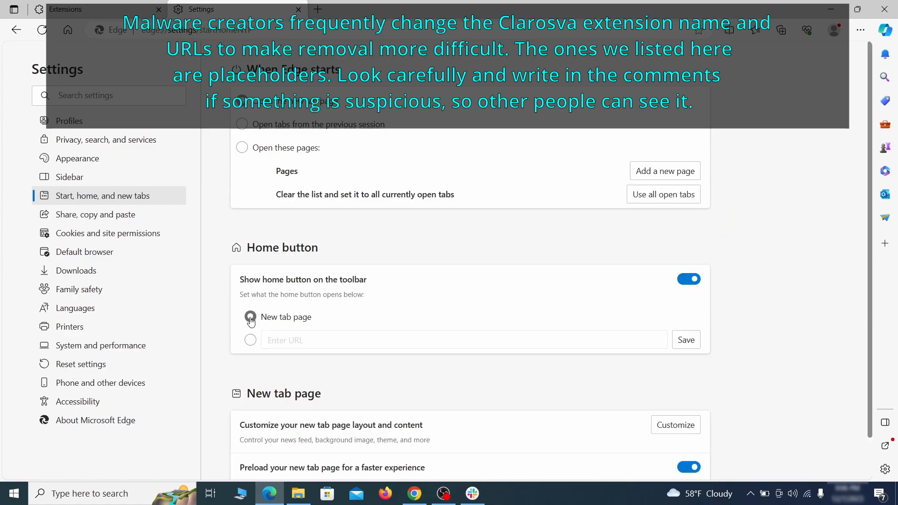
# Step: Revoke ExampleRougeURL.com's notification permission under Cookies and site permissions
pyautogui.click(108, 233)
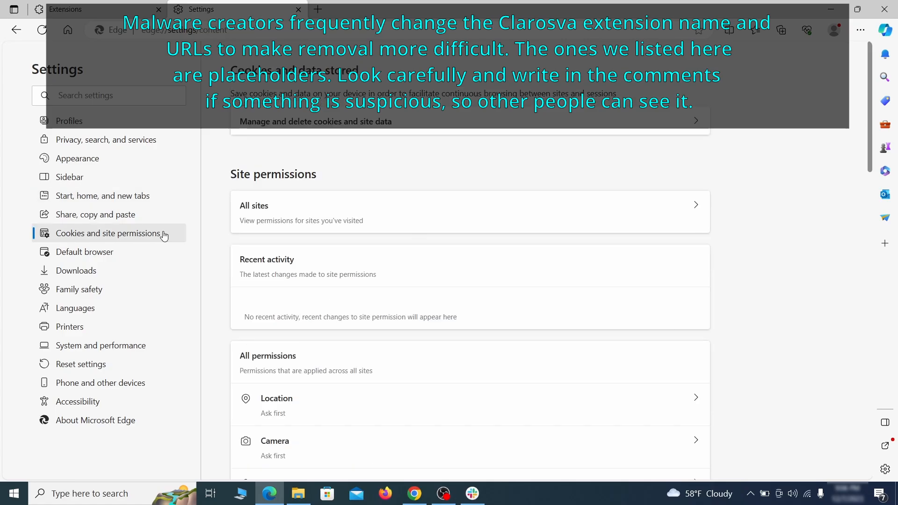
pyautogui.scroll(-3)
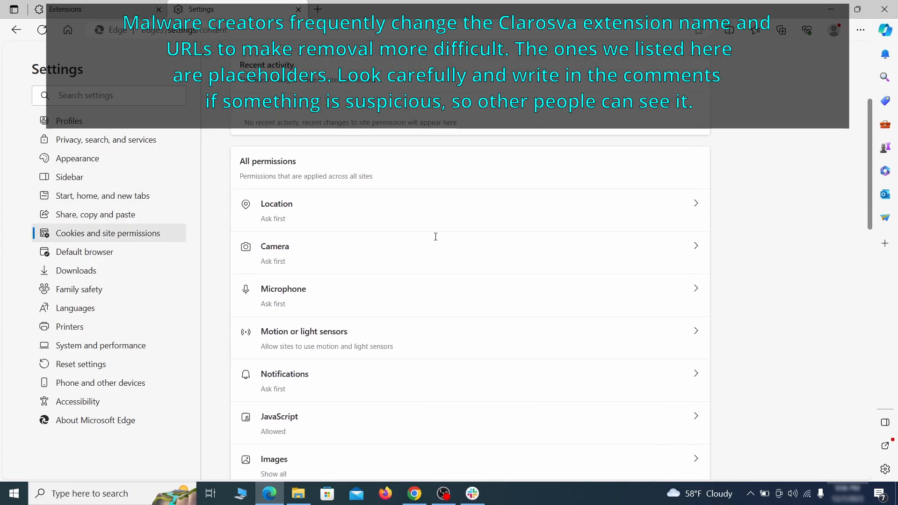
pyautogui.scroll(-3)
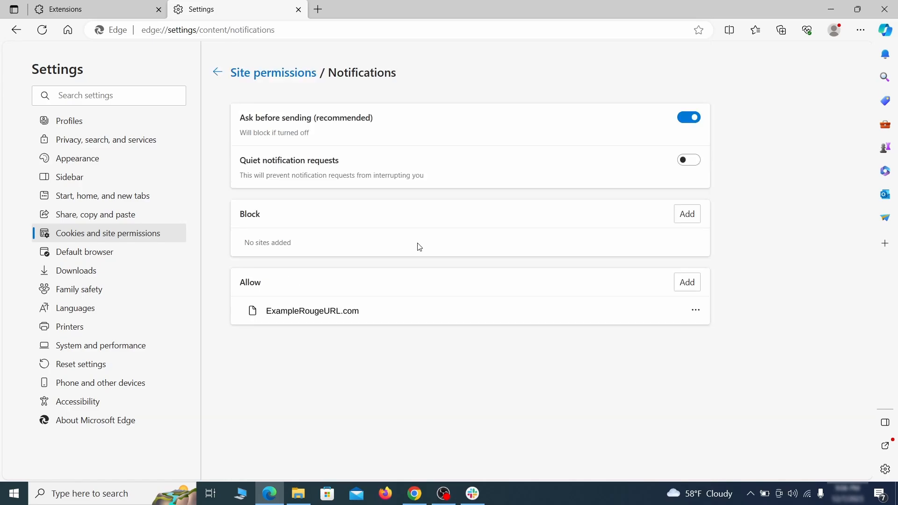
pyautogui.moveTo(648, 307)
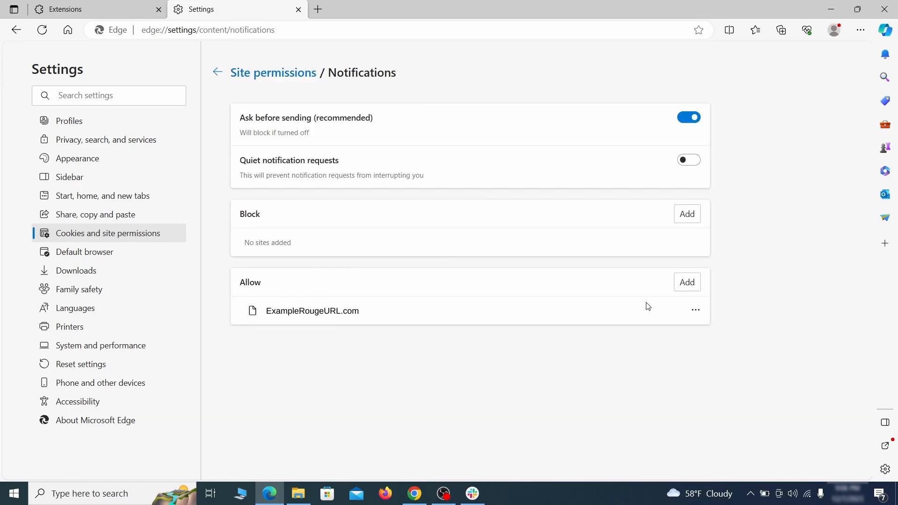
pyautogui.click(695, 310)
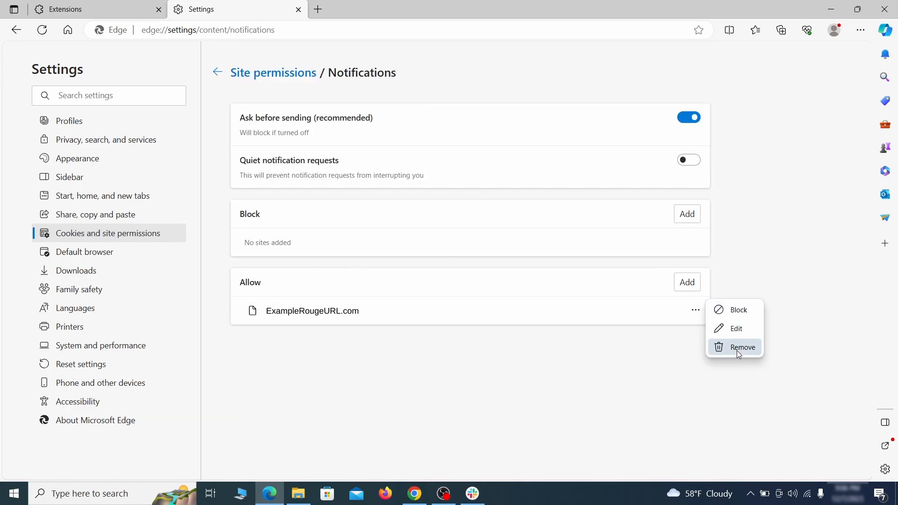